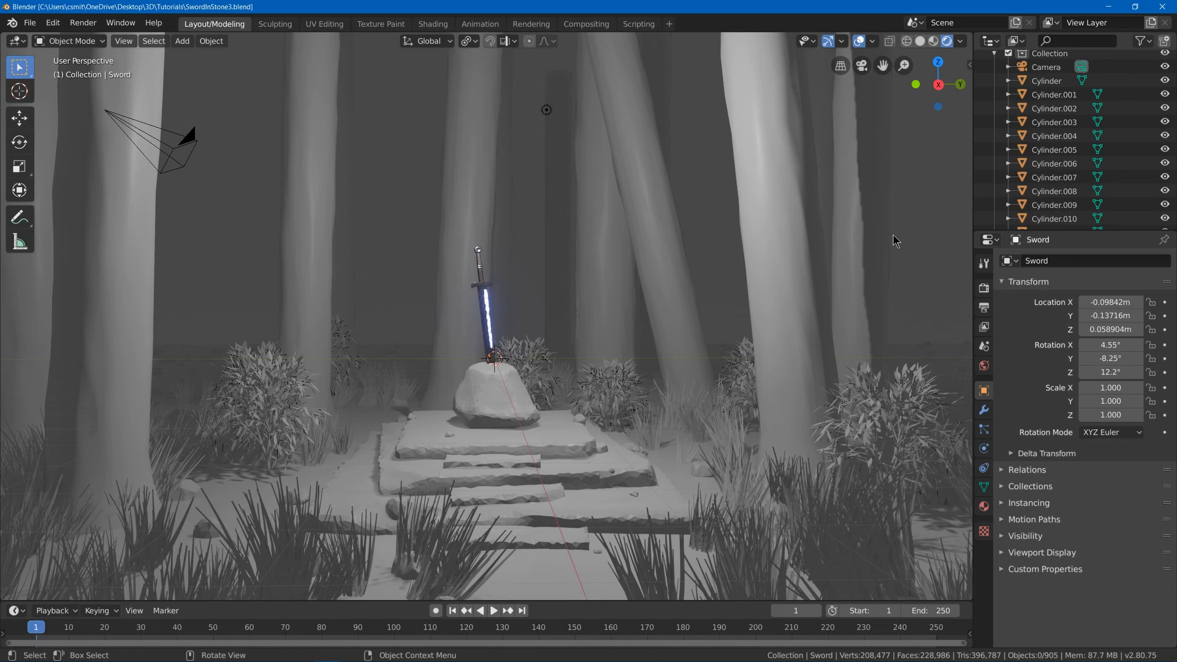
mouse_move(498, 242)
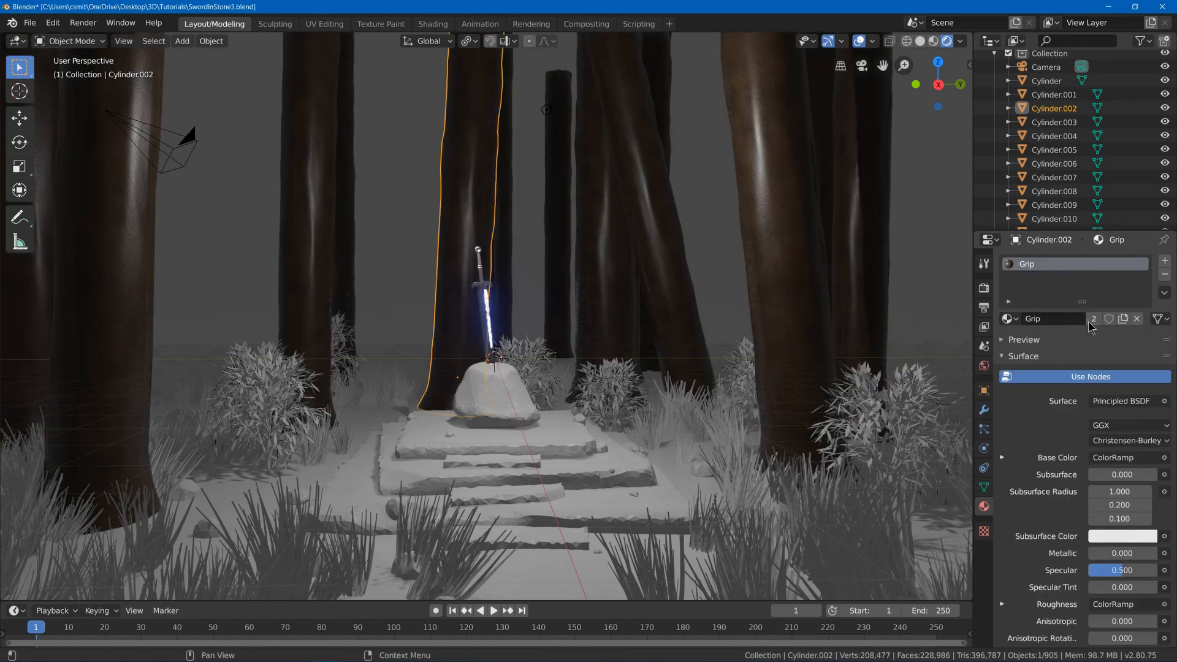
Make the trunk's Grip material a single-user copy and rename it Bark.
left_click(1124, 319)
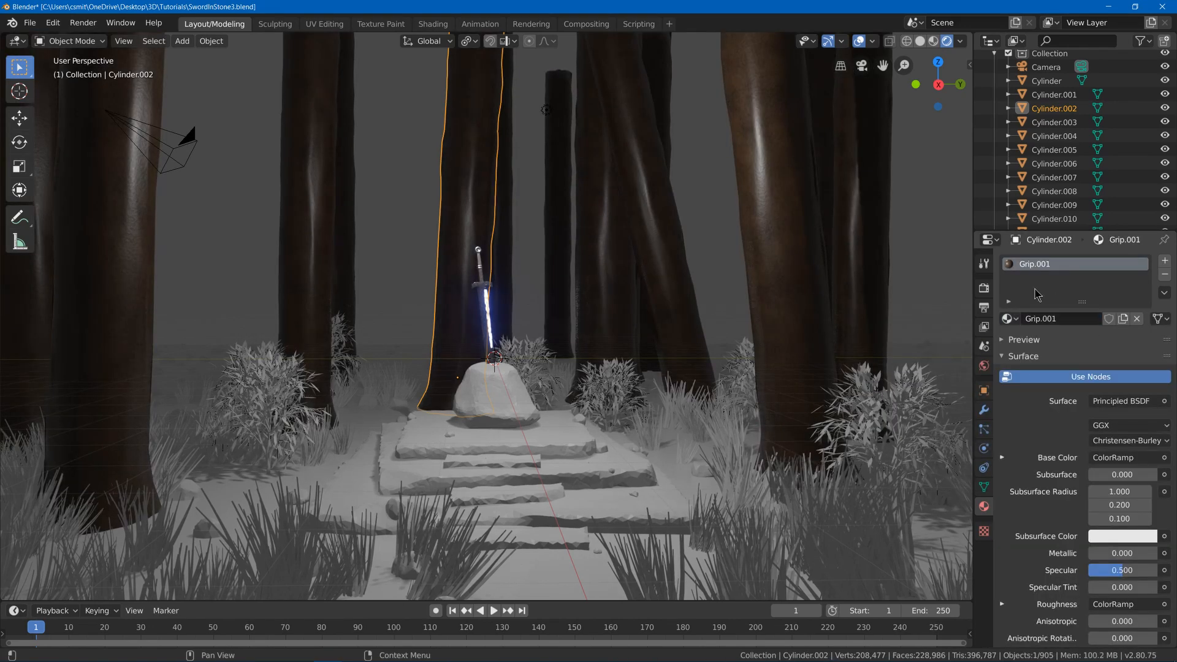
double_click(1051, 264)
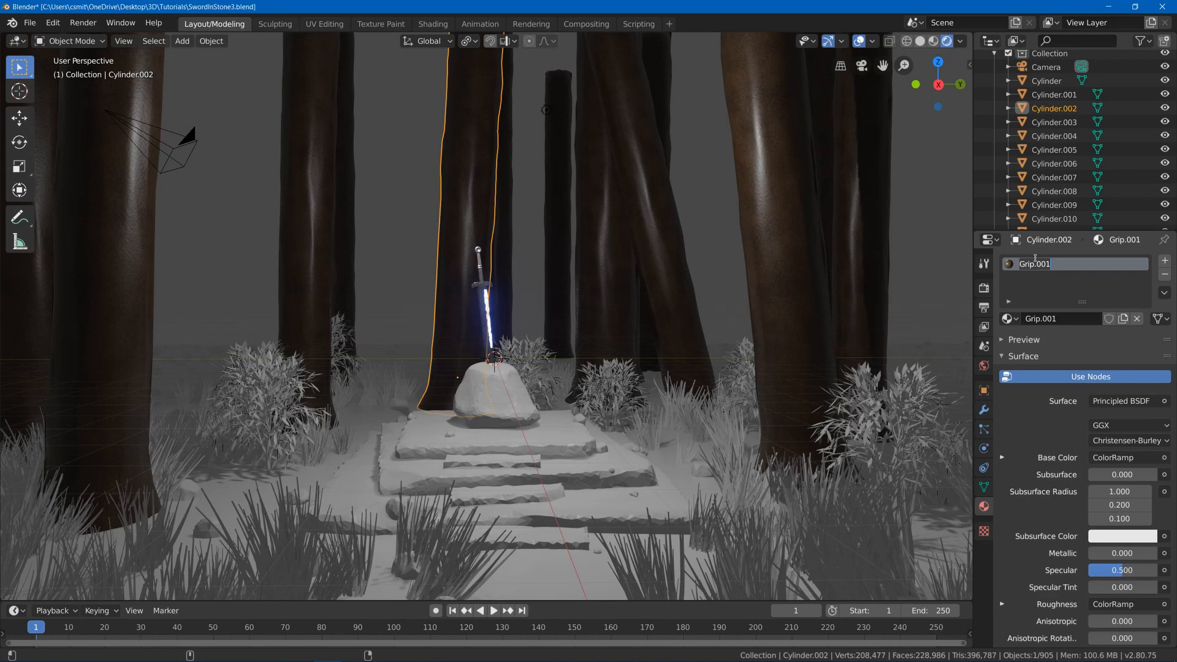
type("Bark")
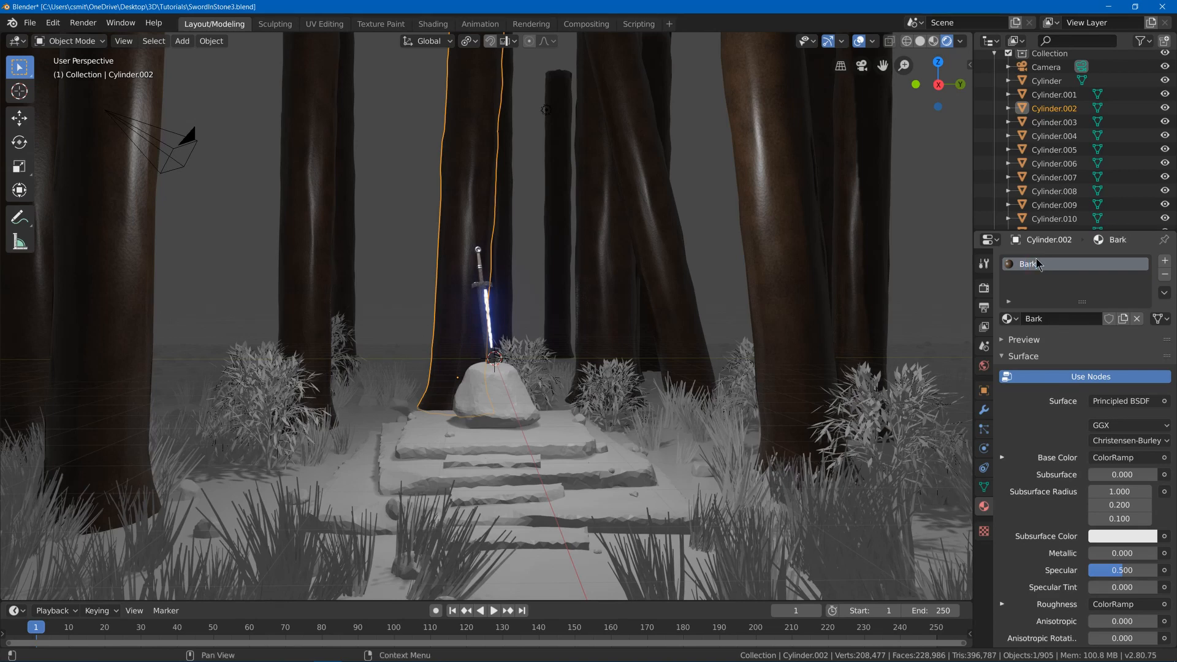
left_click(432, 24)
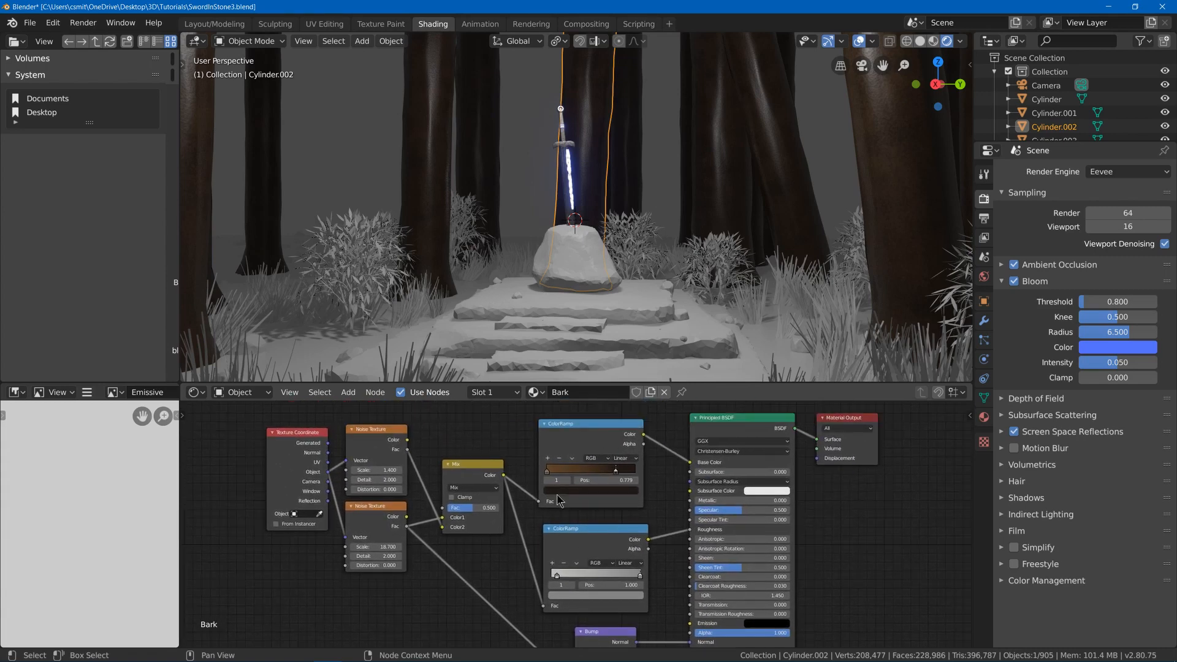
mouse_move(551, 479)
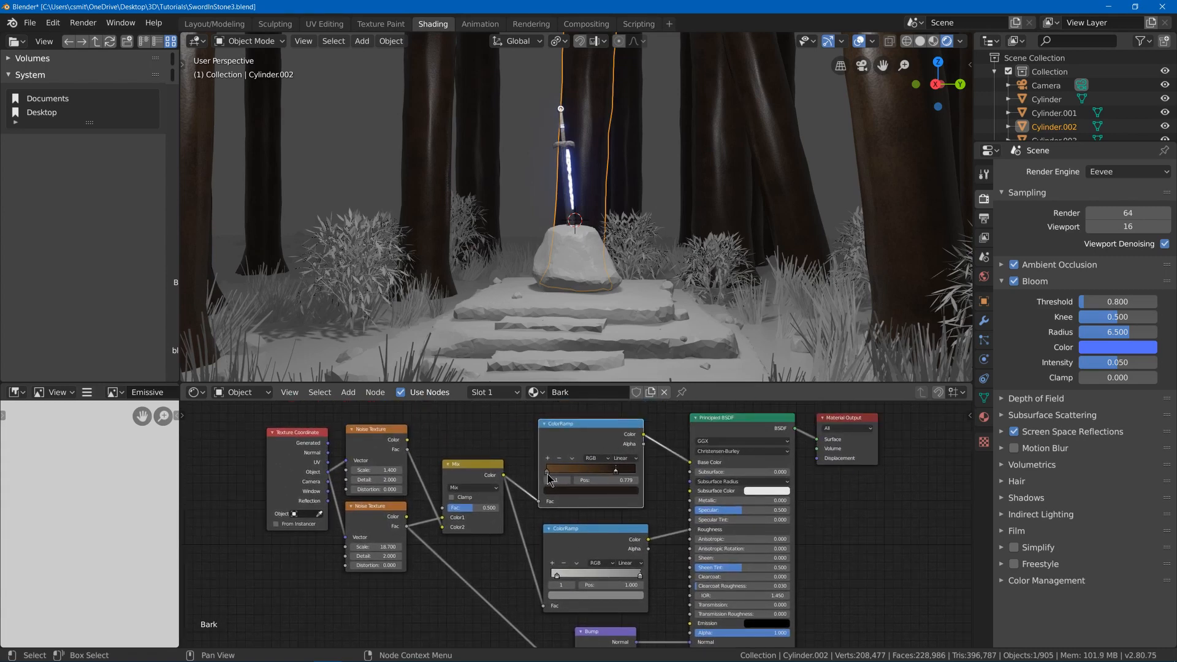
Retune a colour stop on the Bark material's colour ramp for a lighter brown.
left_click(594, 470)
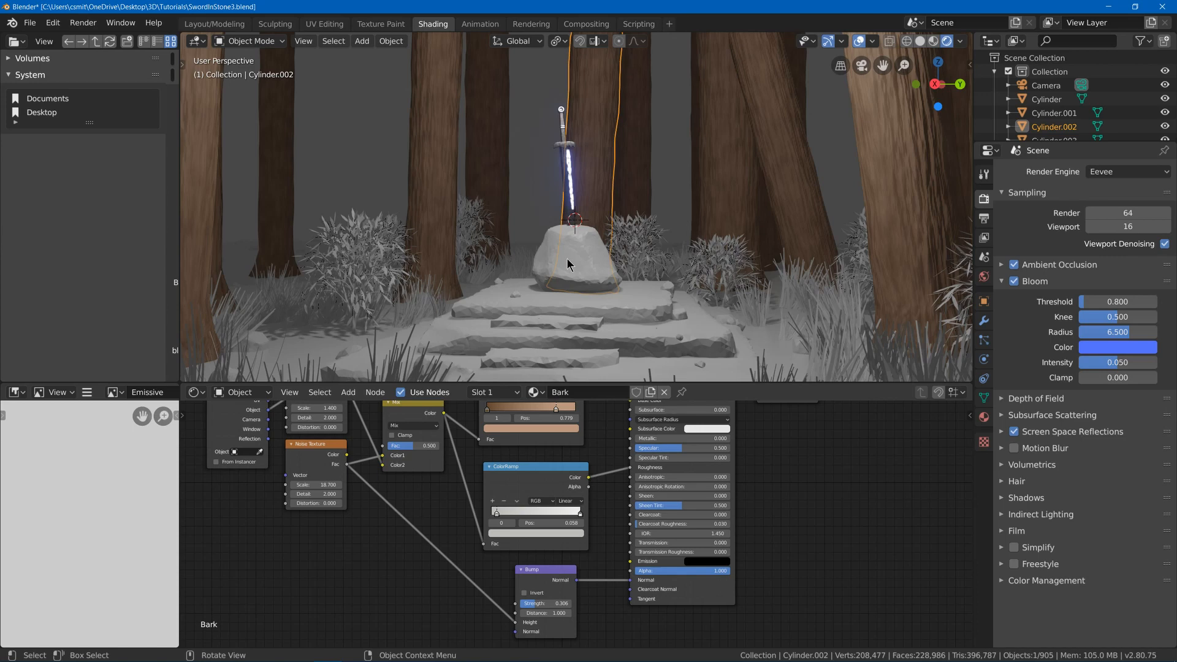
Assign Bark to the other tree and the Grass material to the bush leaves.
left_click(718, 270)
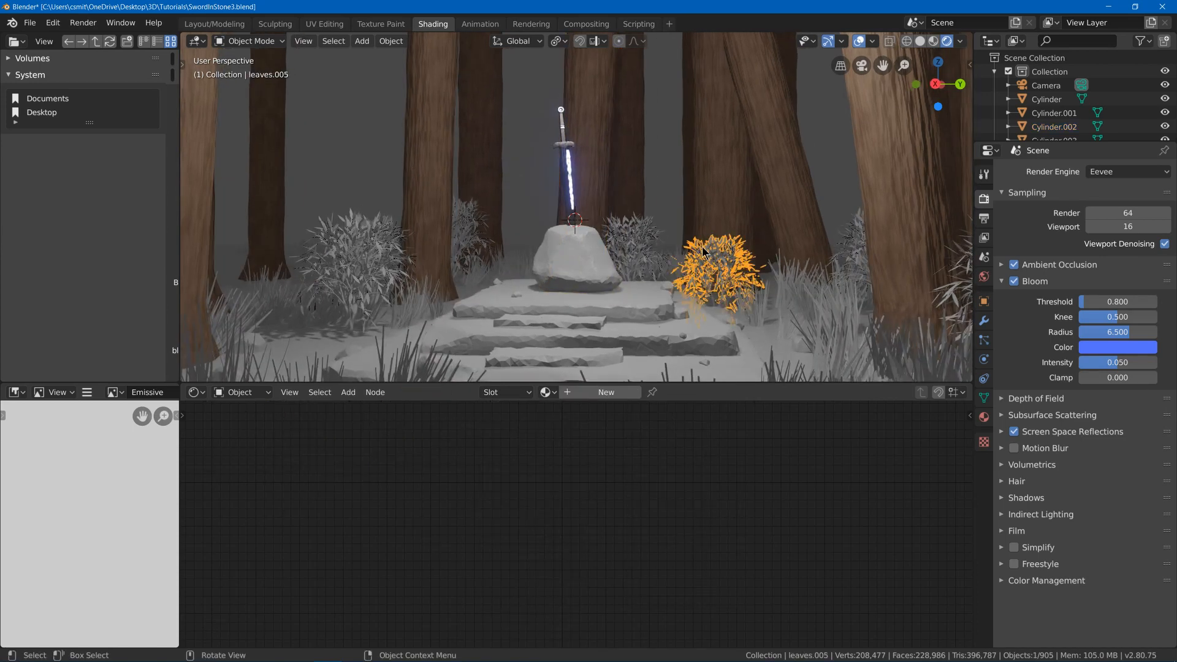
left_click(375, 312)
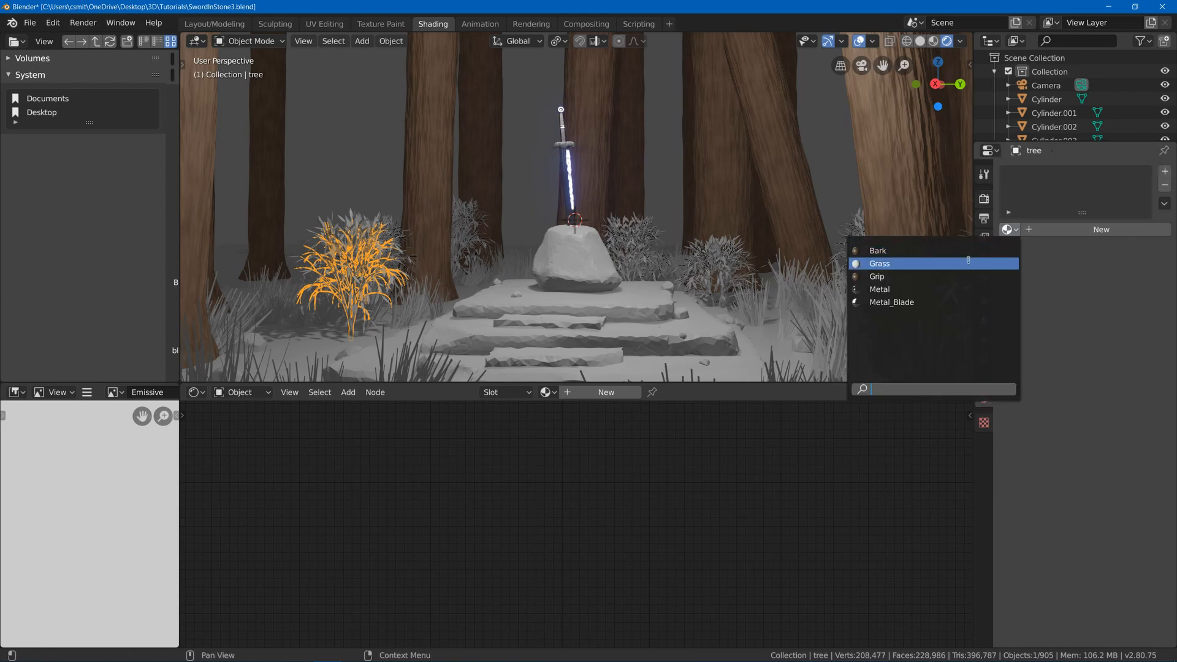
left_click(877, 250)
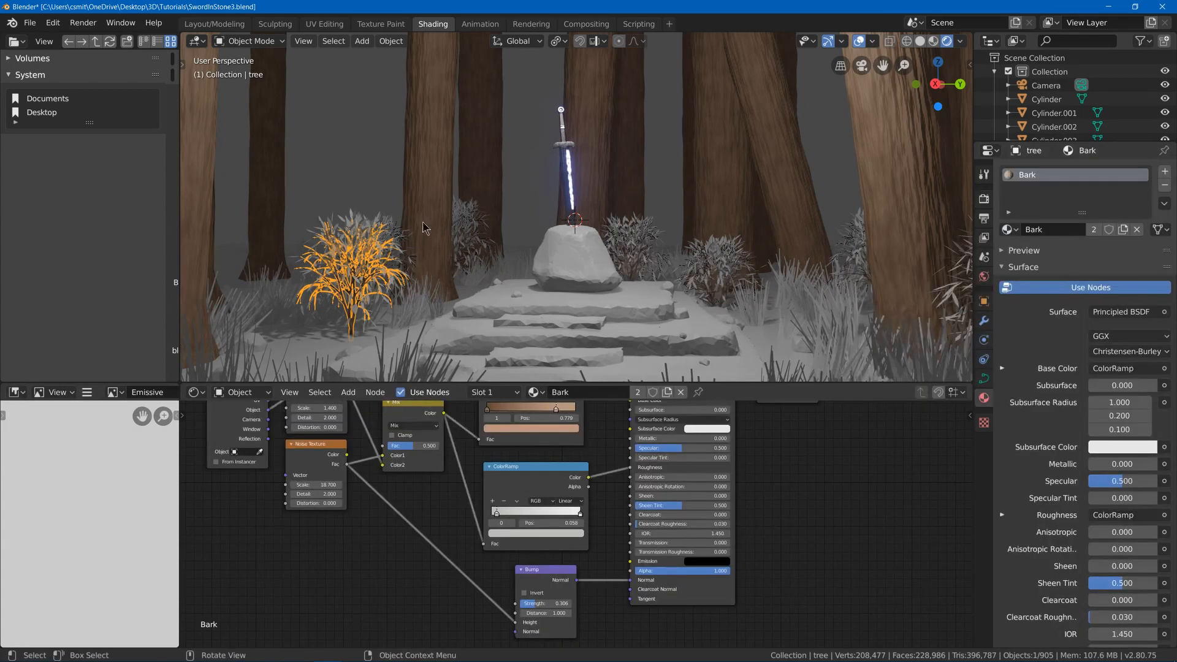
left_click(353, 270)
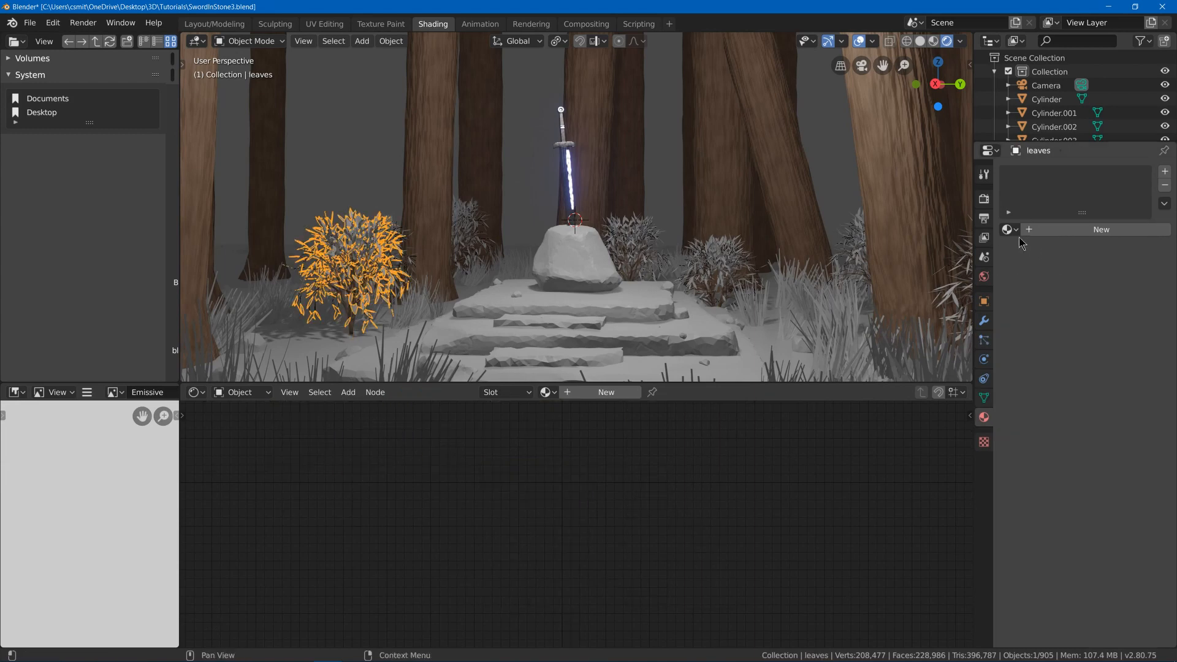
left_click(1008, 229)
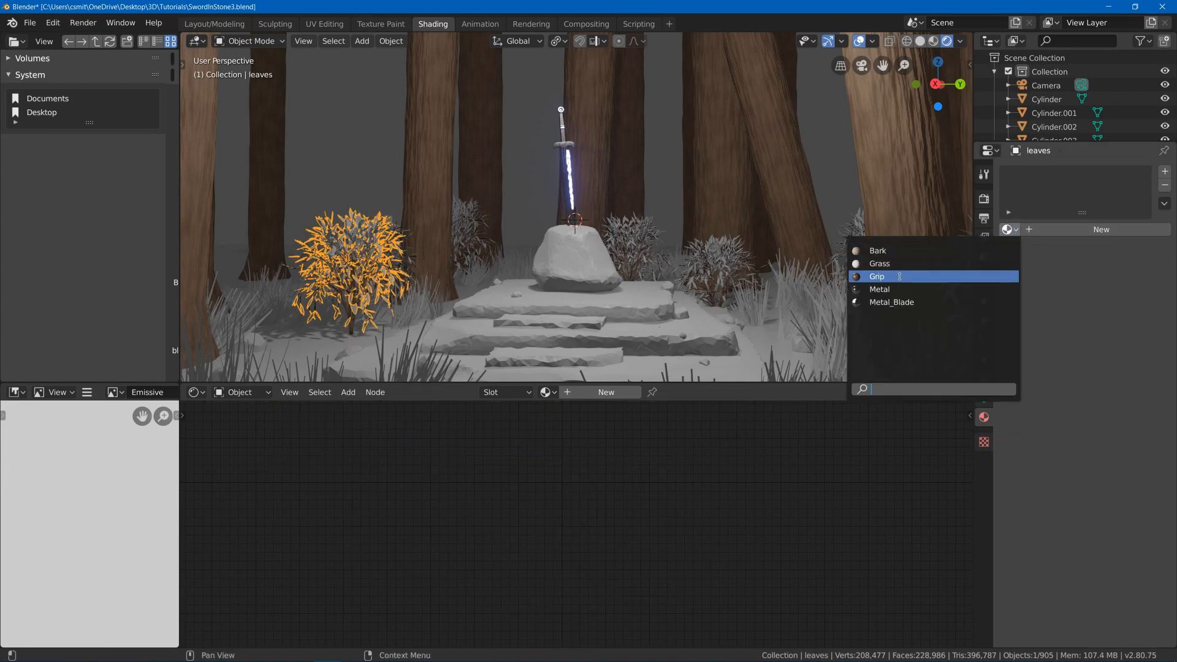
left_click(878, 263)
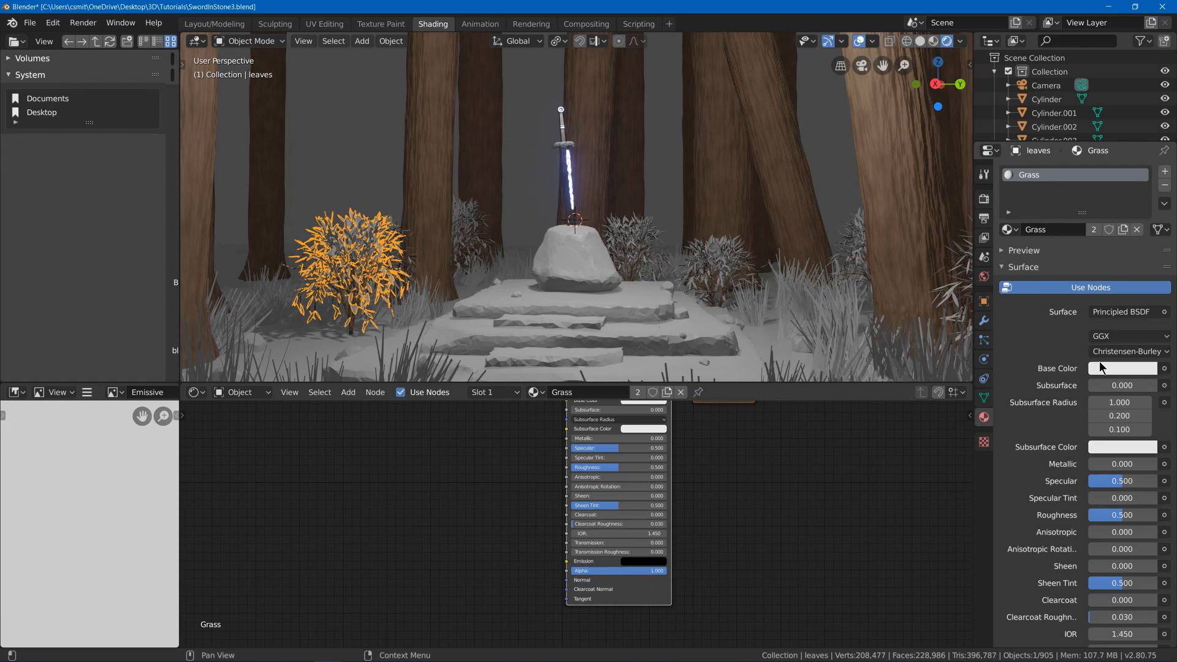
Set Grass base colour green and subsurface colour light green, then select the ground.
left_click(1122, 368)
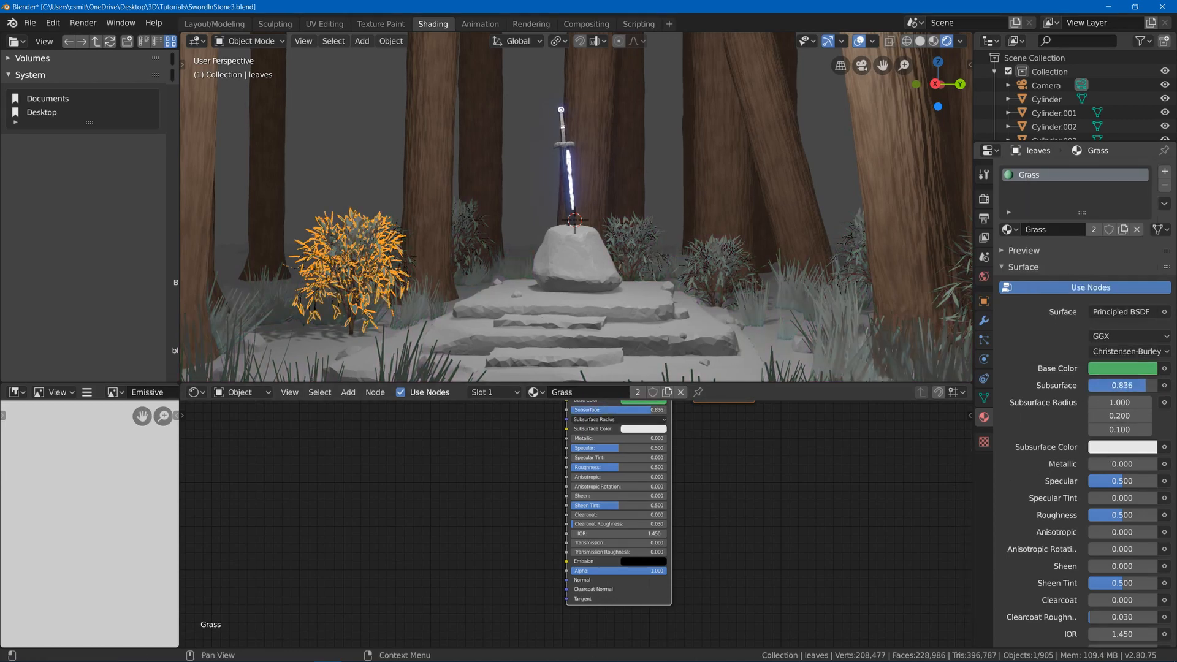
left_click(1123, 368)
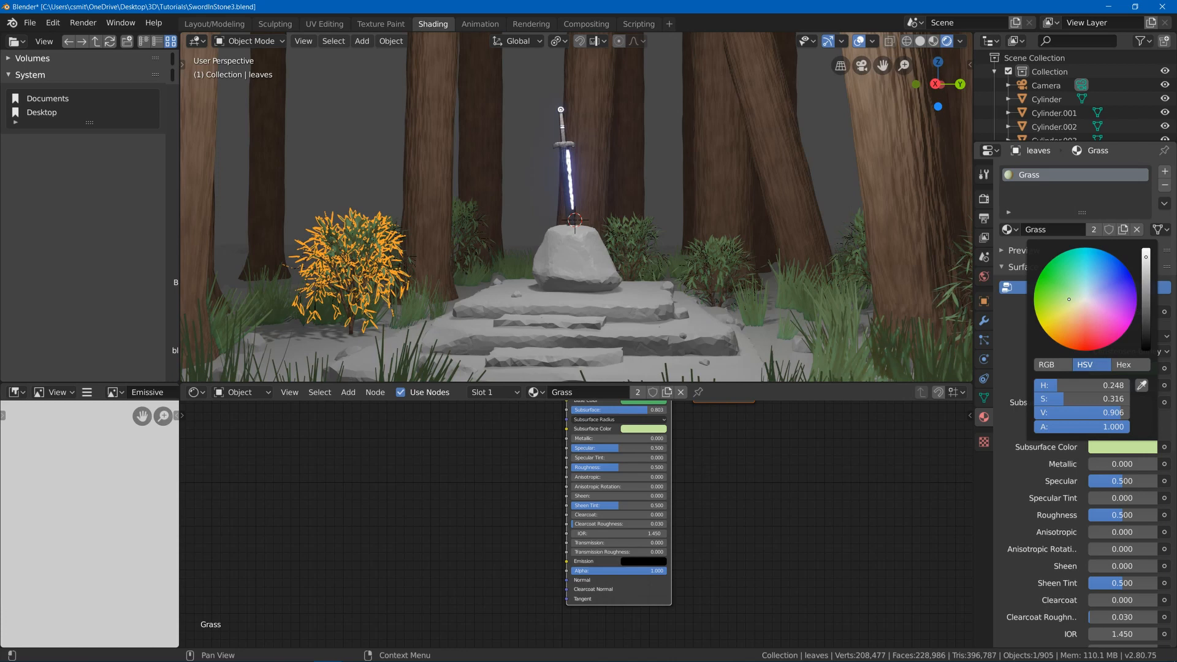
left_click(1072, 301)
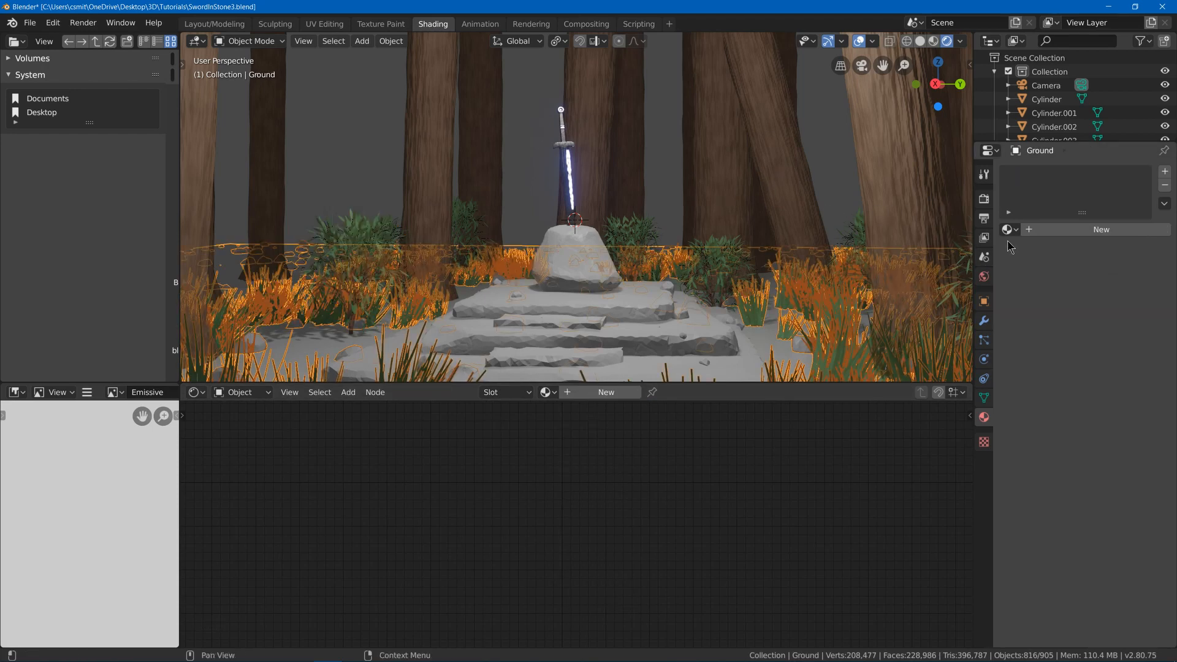
Pick an existing material as the starting point for the ground's Dirt material.
left_click(1009, 229)
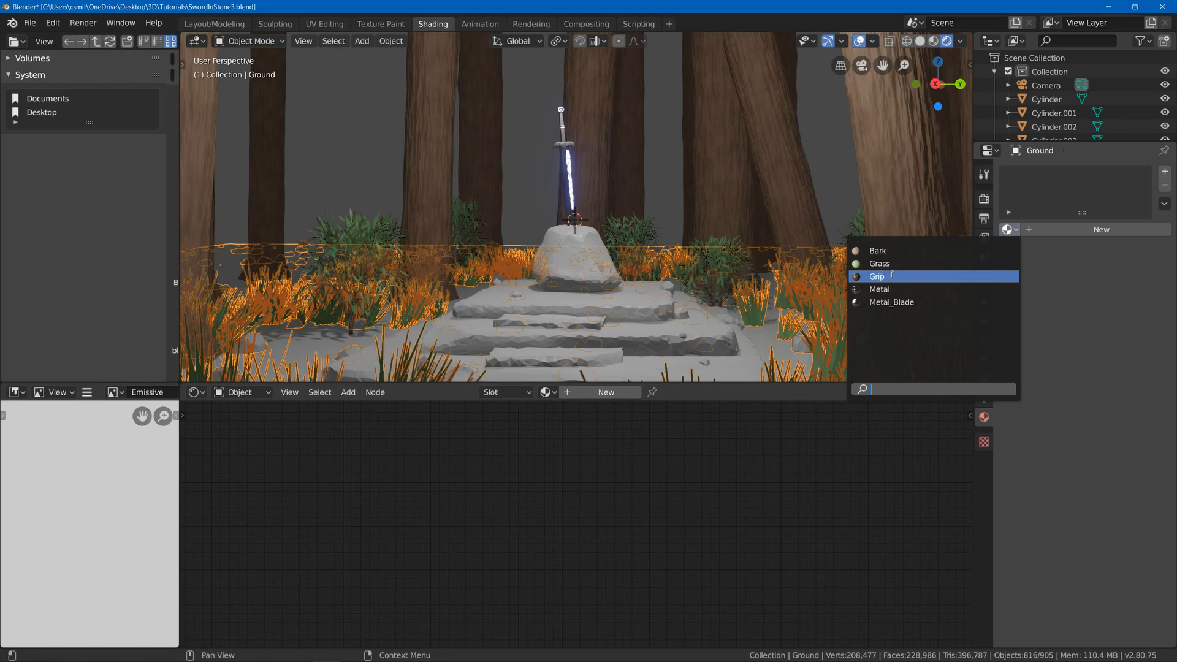
left_click(875, 276)
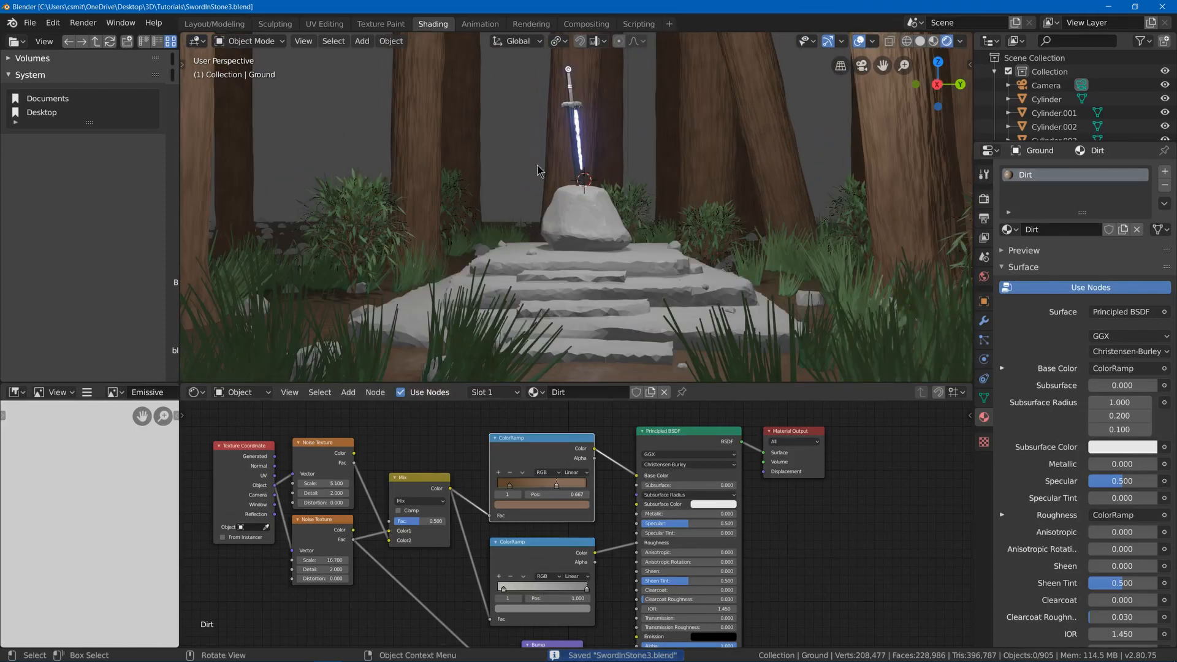
mouse_move(576, 213)
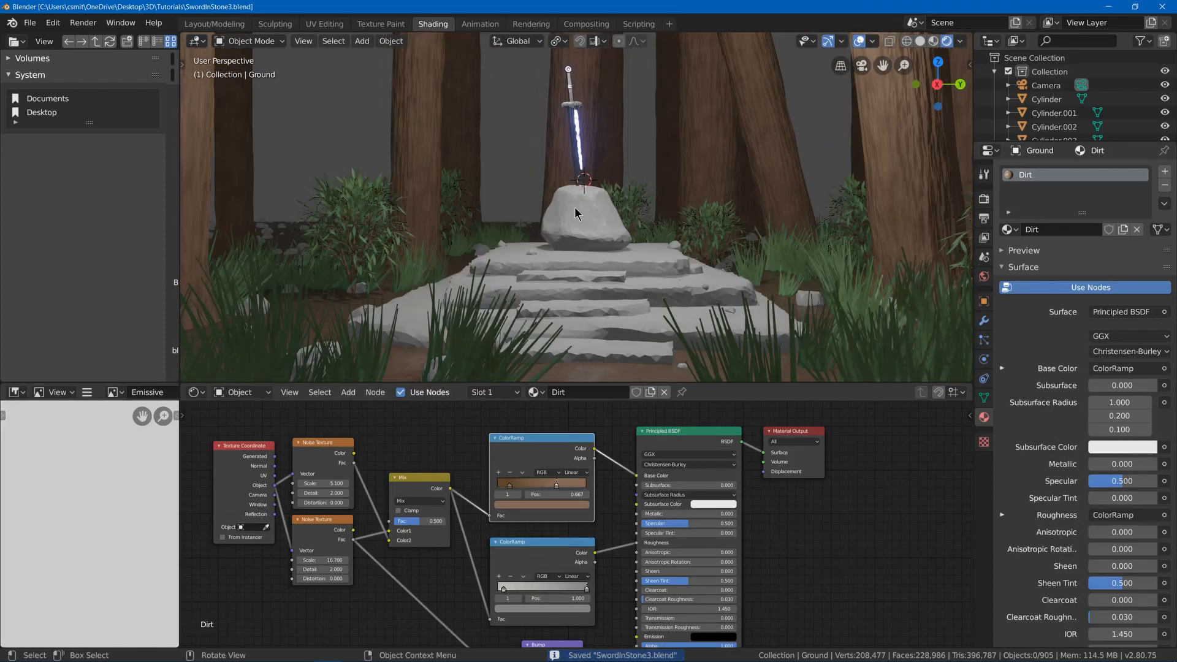
Base the rock's Stone material on an existing one and assign Stone to the platform.
left_click(1008, 229)
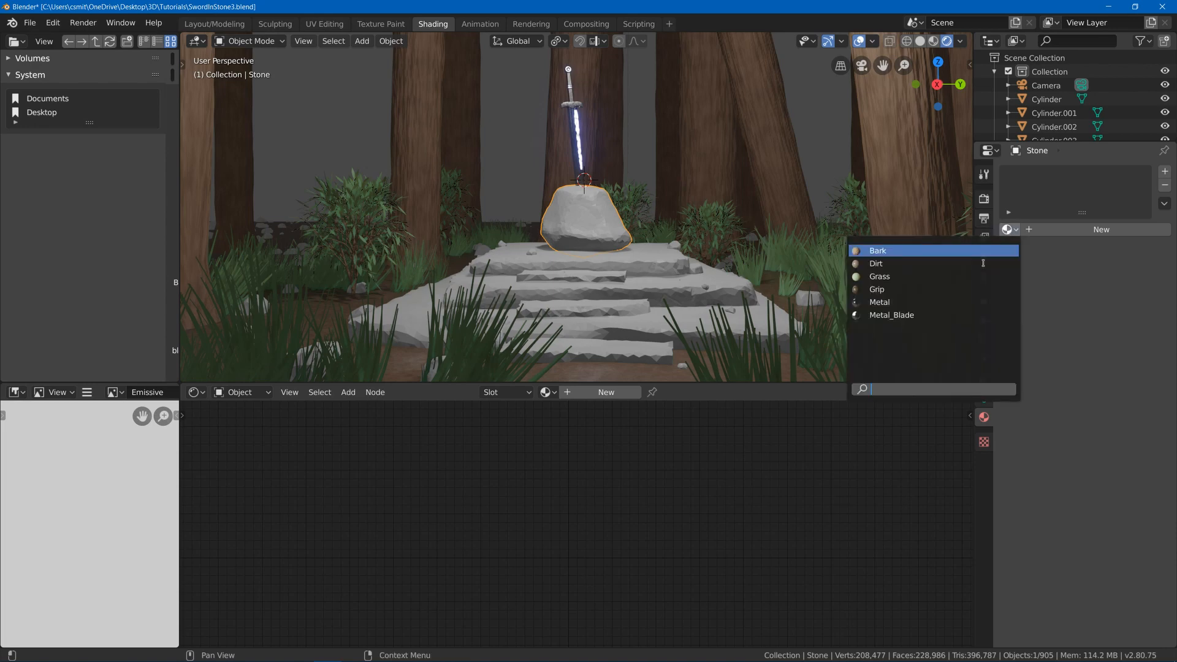
left_click(879, 302)
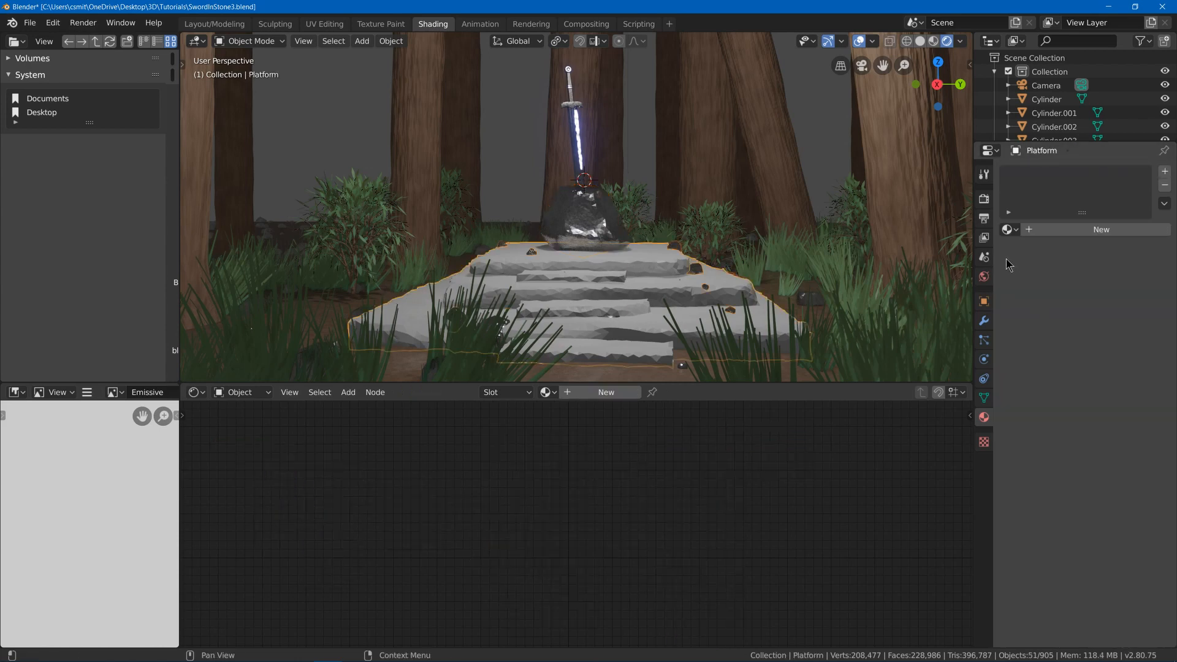
left_click(1006, 229)
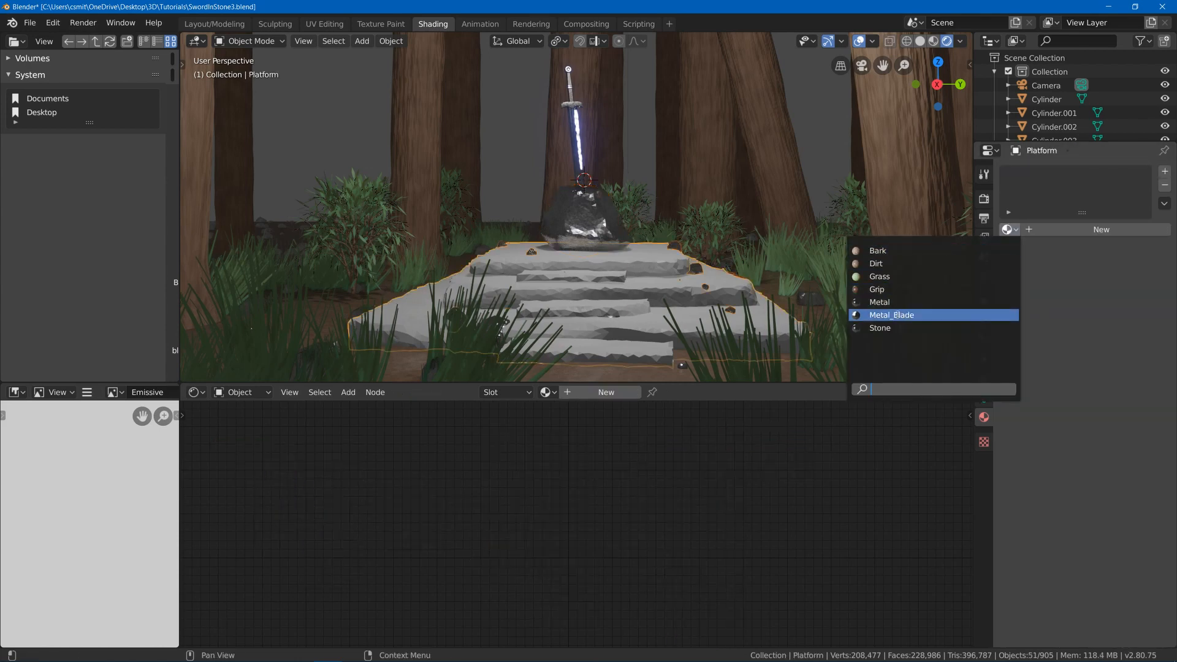
left_click(881, 329)
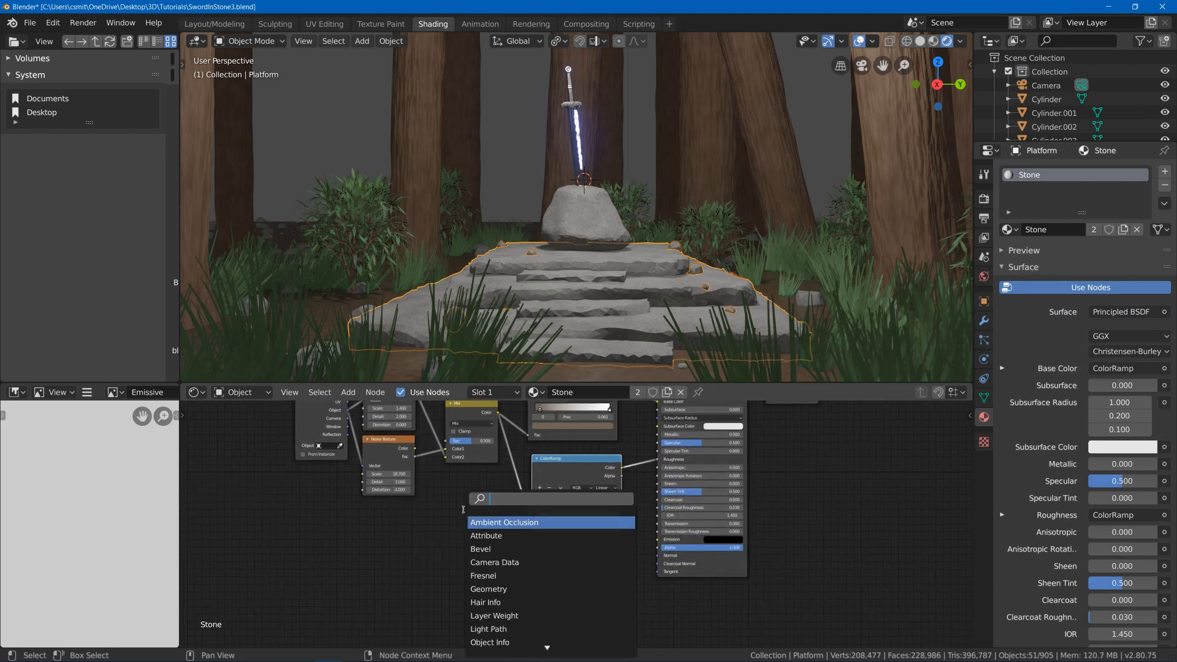
Add a bump node to the Stone shader, then select the boulder holding the sword.
type("bump")
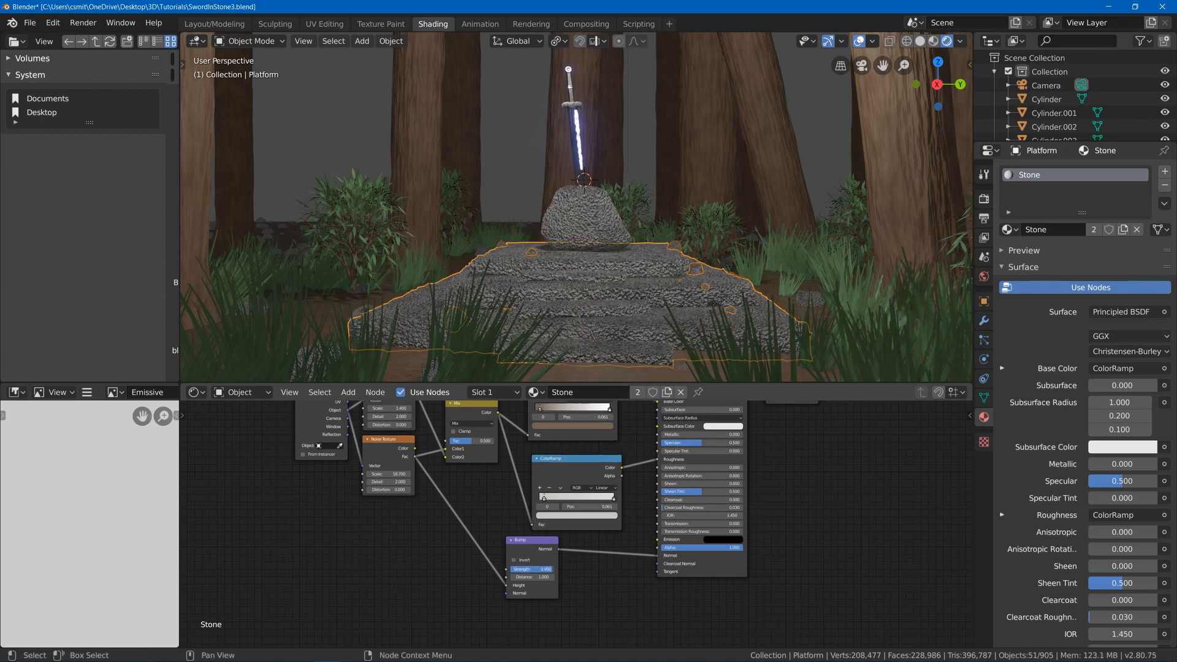
left_click(533, 568)
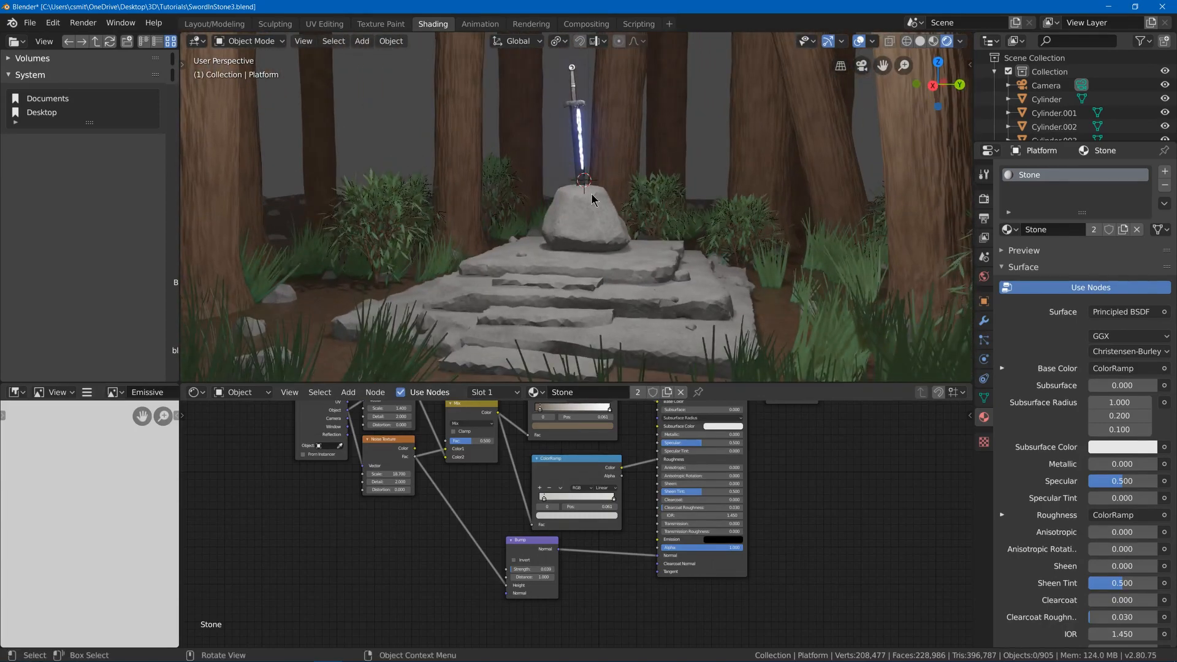
left_click(587, 209)
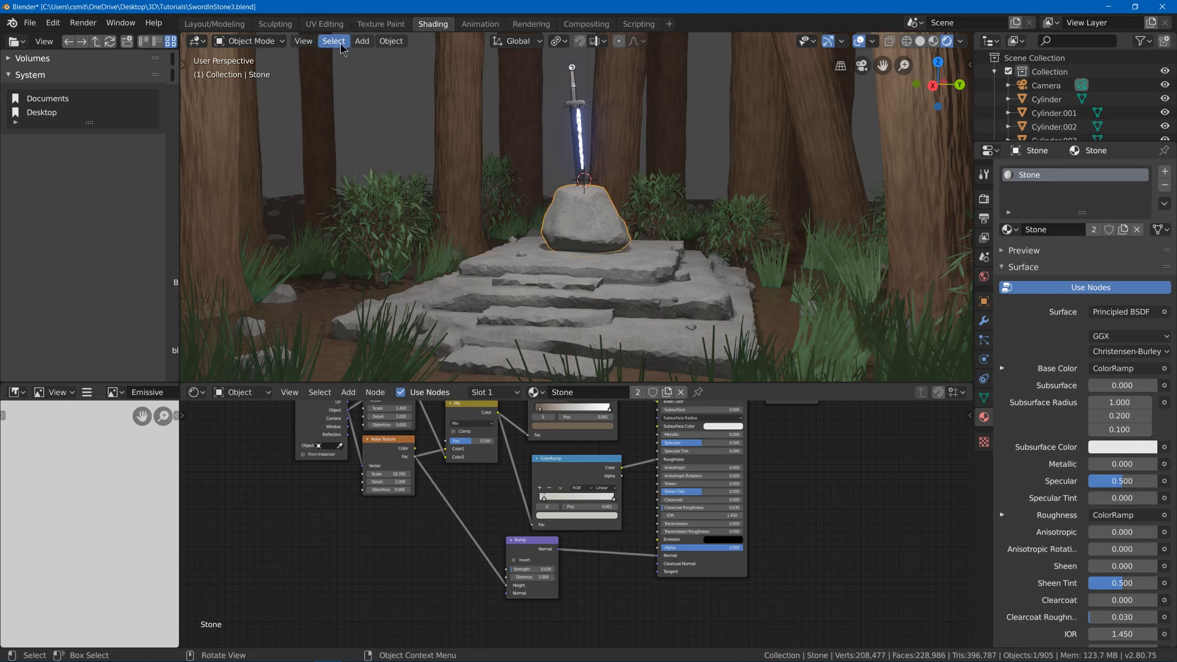
Generate Dirty Vertex Colors on the boulder in Vertex Paint mode, then select the platform.
left_click(250, 40)
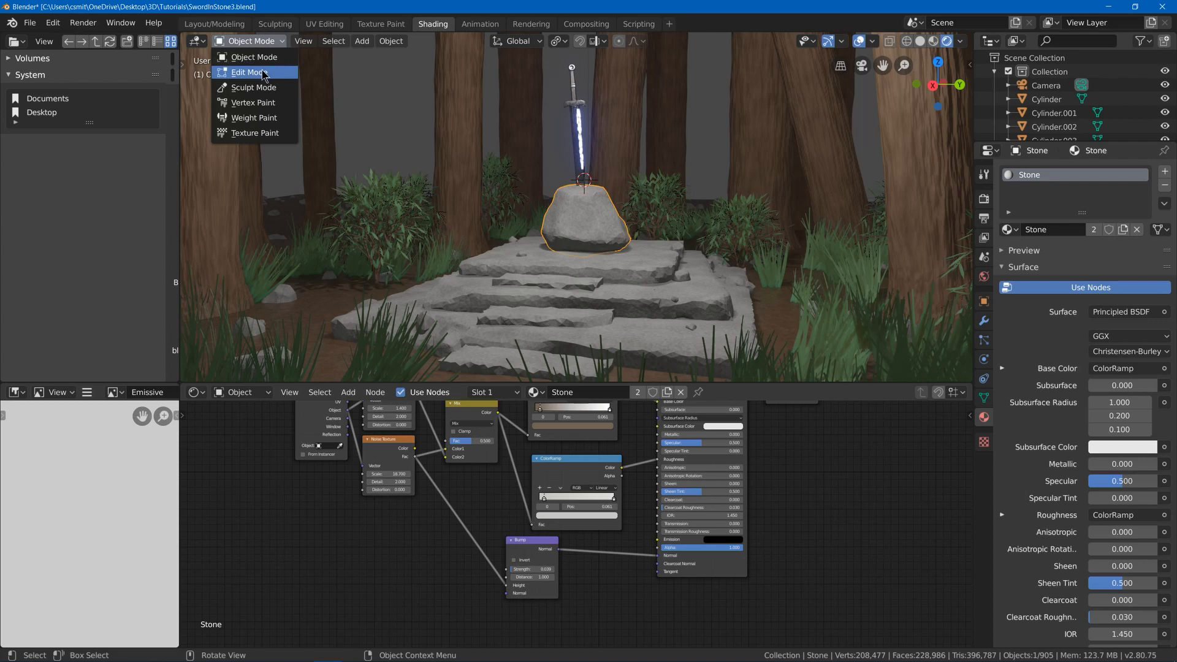
left_click(254, 101)
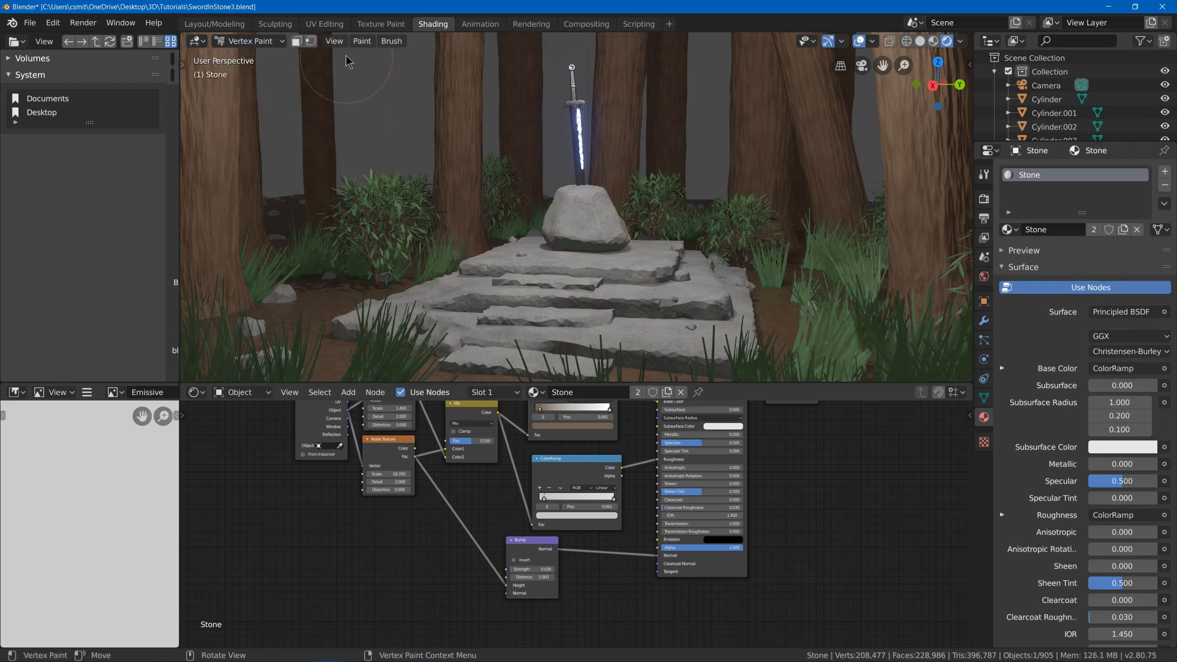
left_click(361, 41)
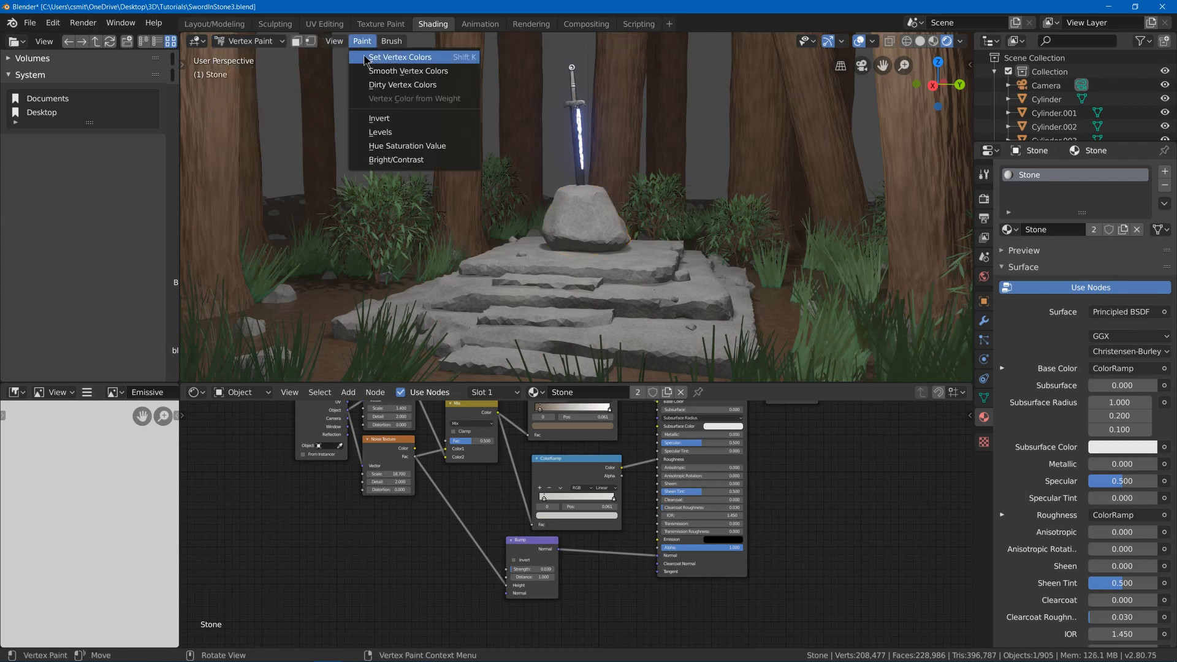
mouse_move(414, 85)
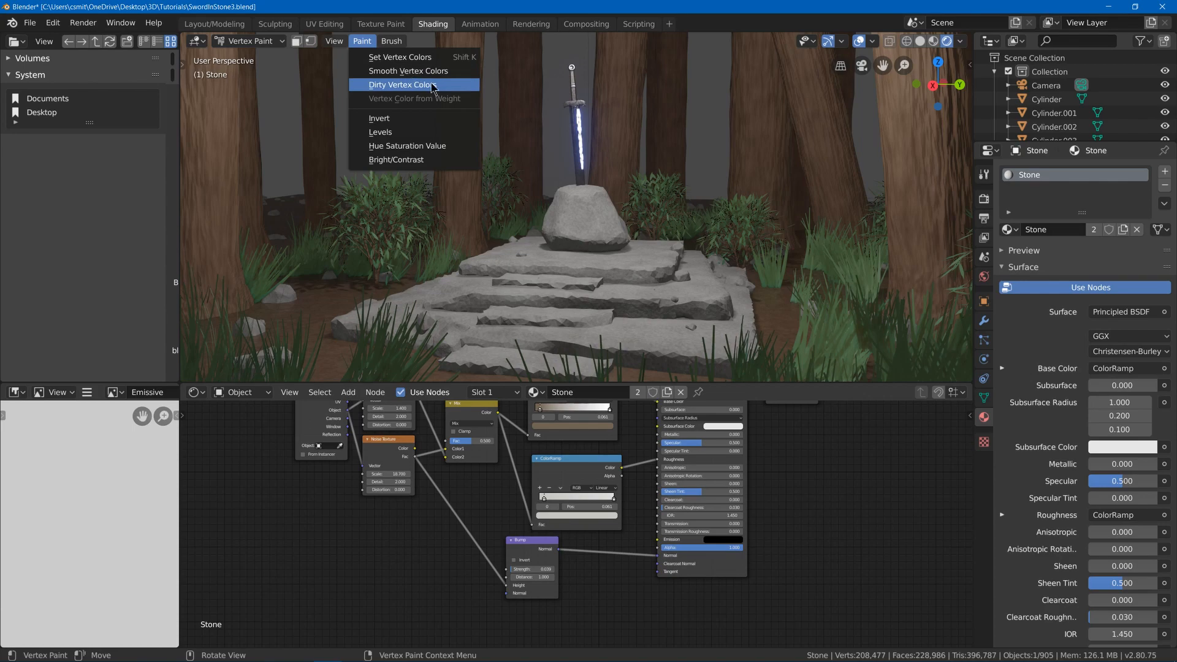
left_click(403, 85)
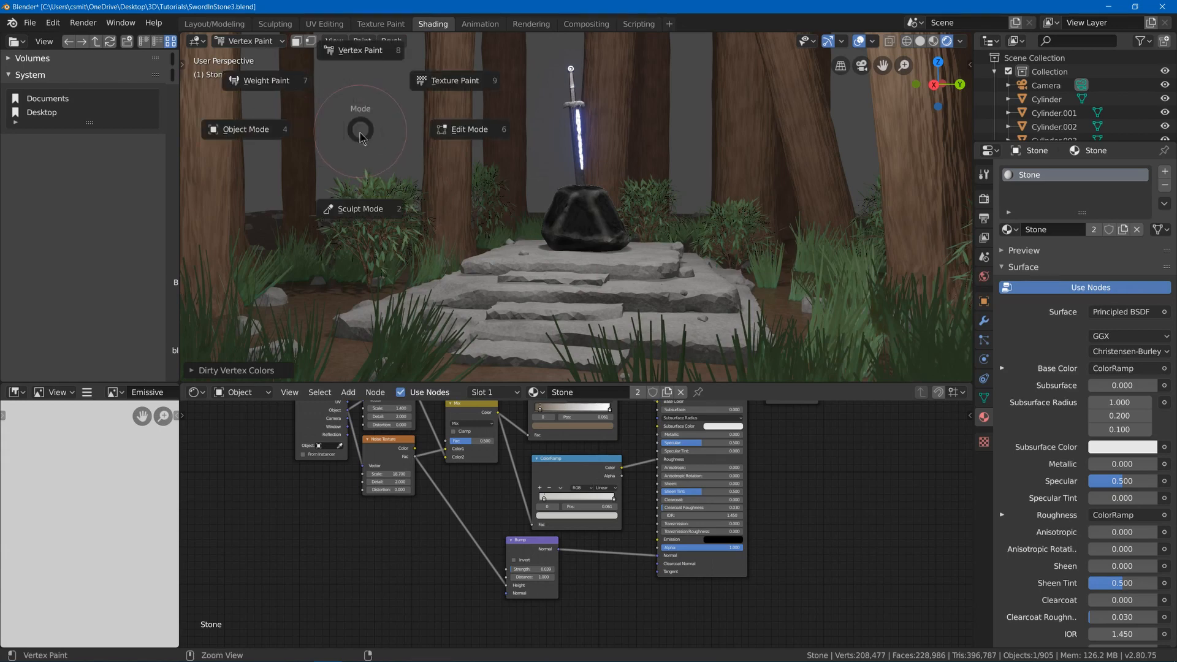
left_click(246, 129)
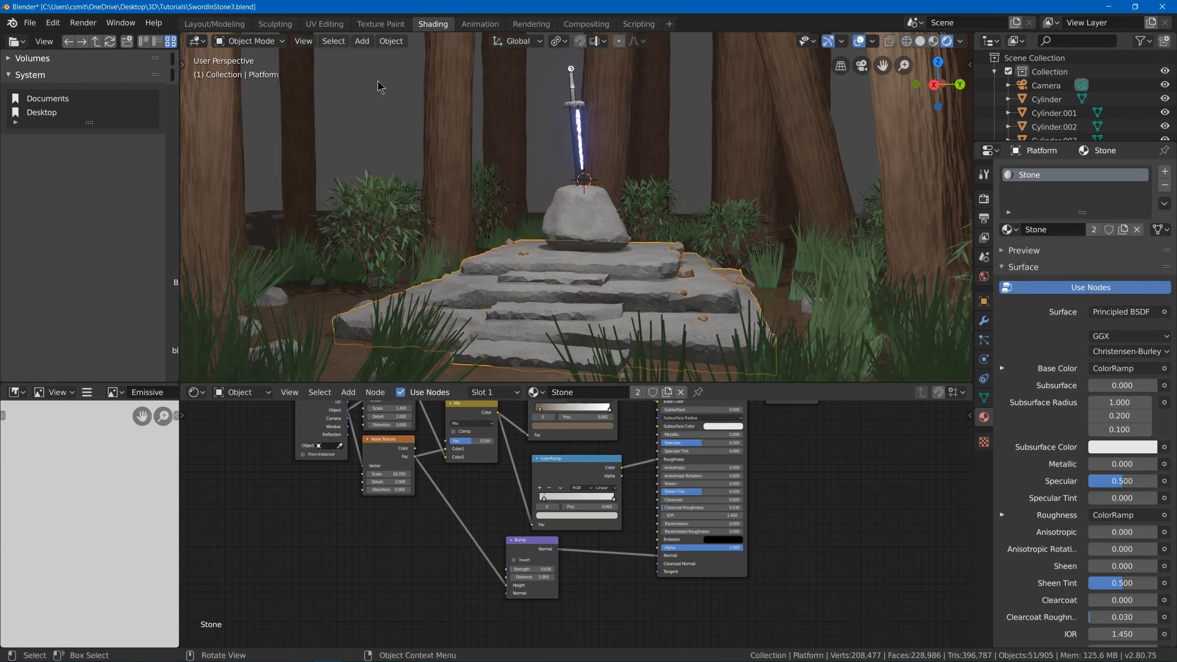
Generate Dirty Vertex Colors on the platform and return to Object Mode.
left_click(250, 40)
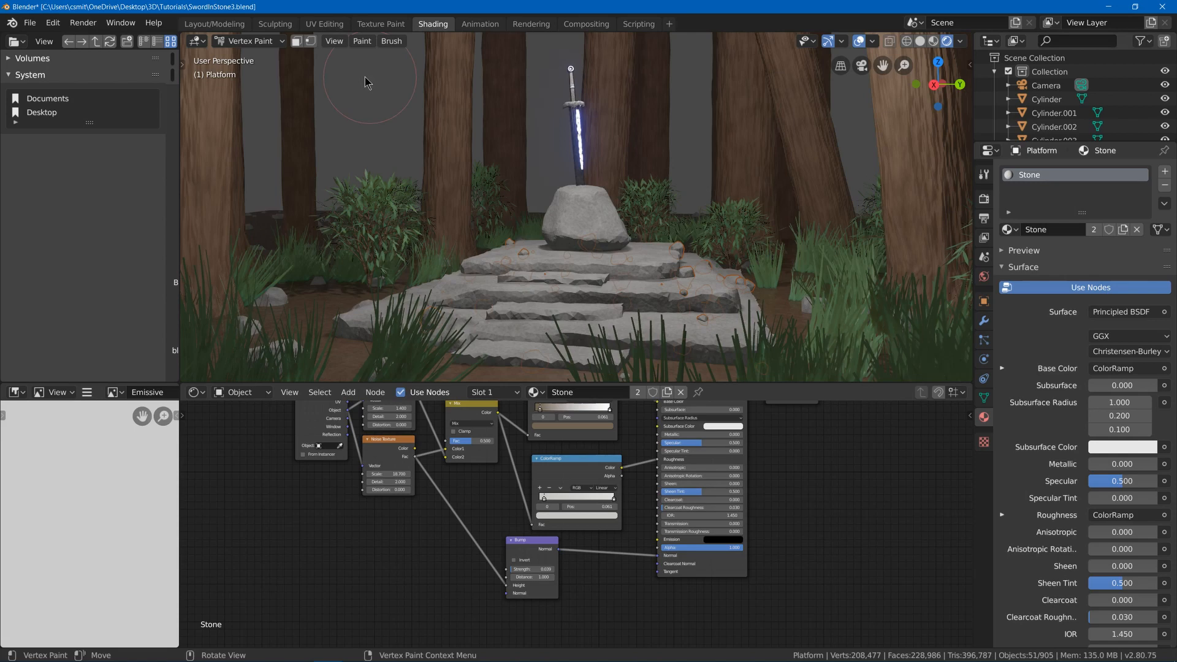
left_click(360, 40)
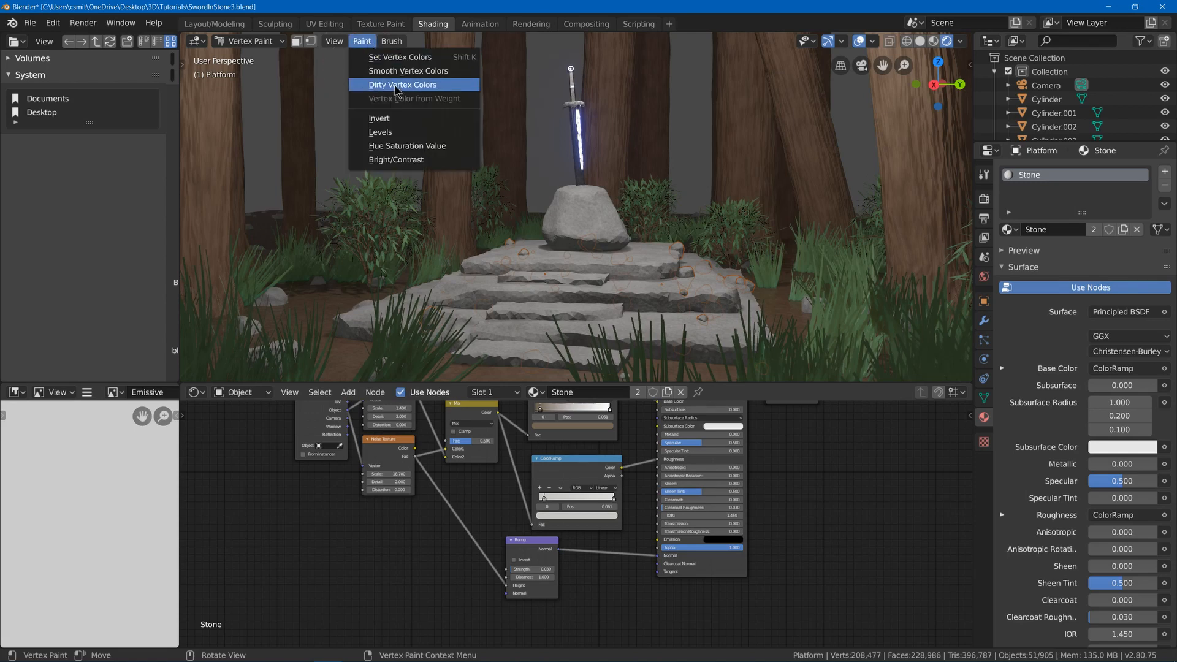
left_click(404, 84)
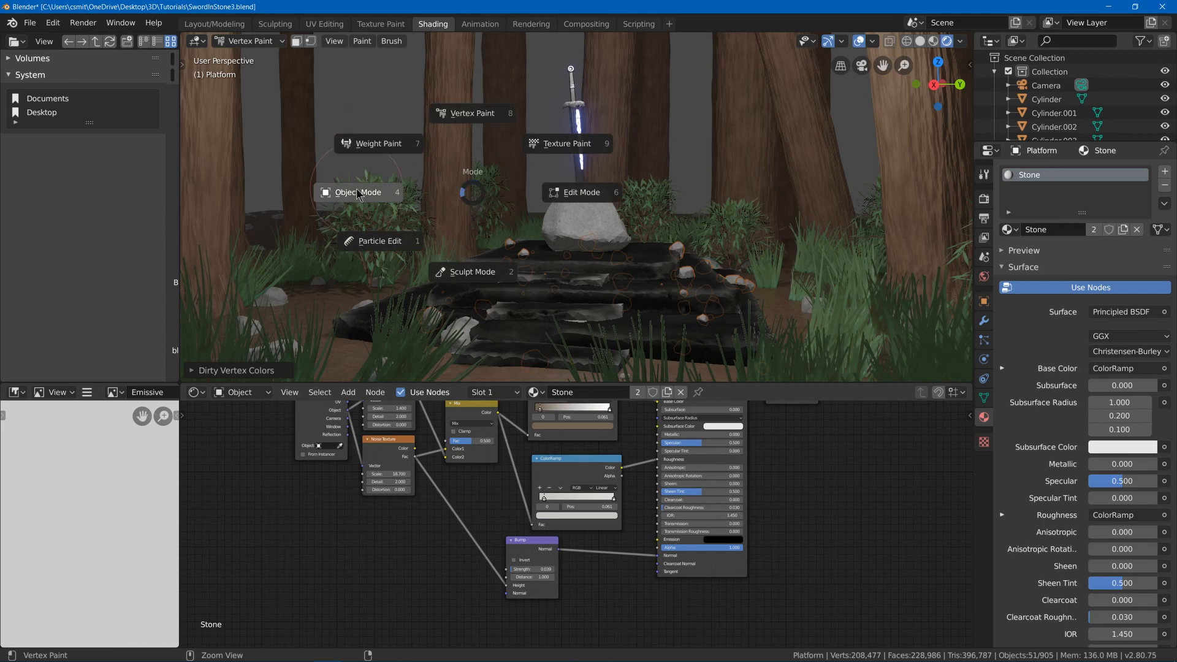
left_click(359, 193)
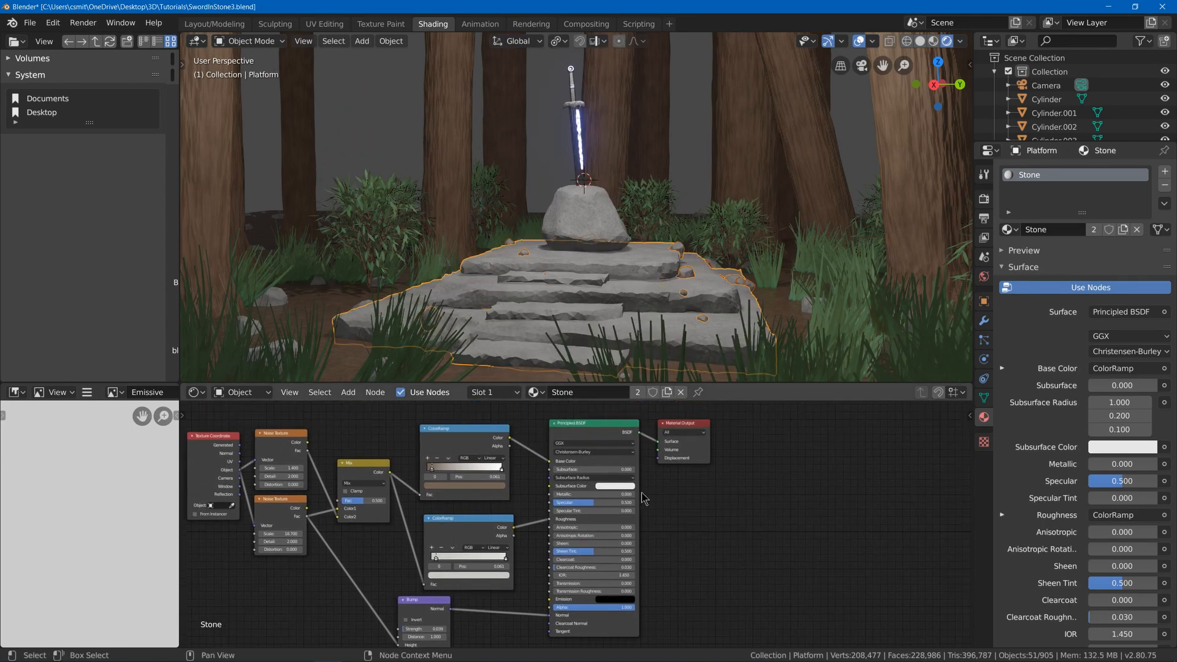
Place an Attribute node near the Stone material's Principled BSDF.
left_click(347, 393)
type("a")
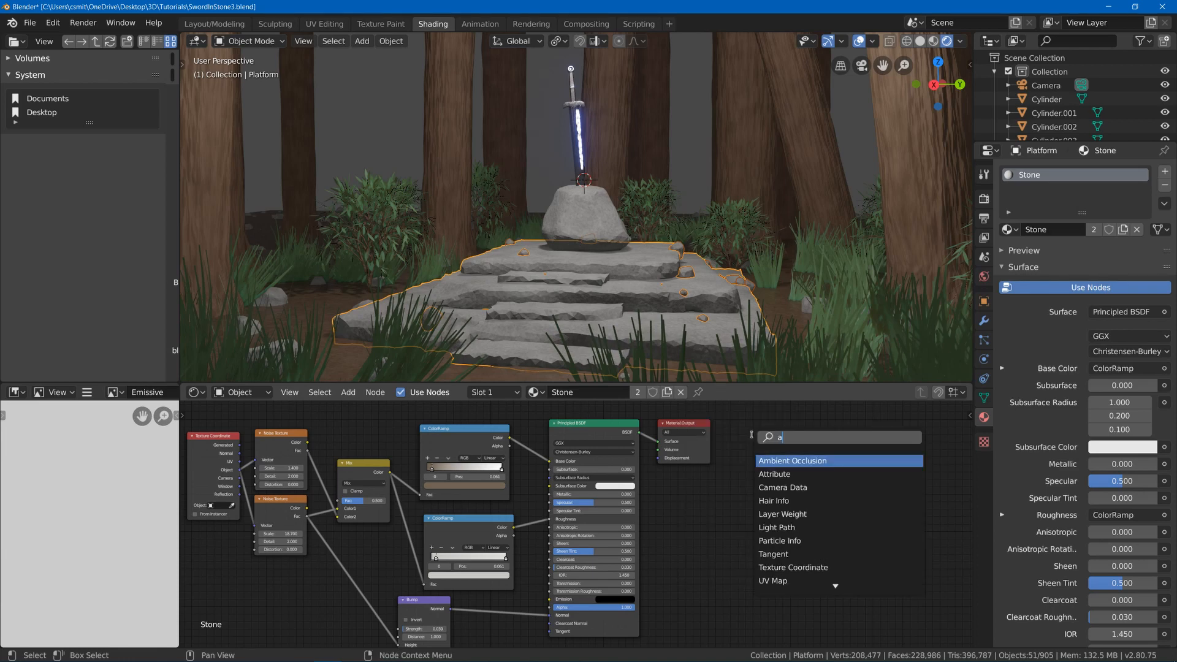
left_click(775, 473)
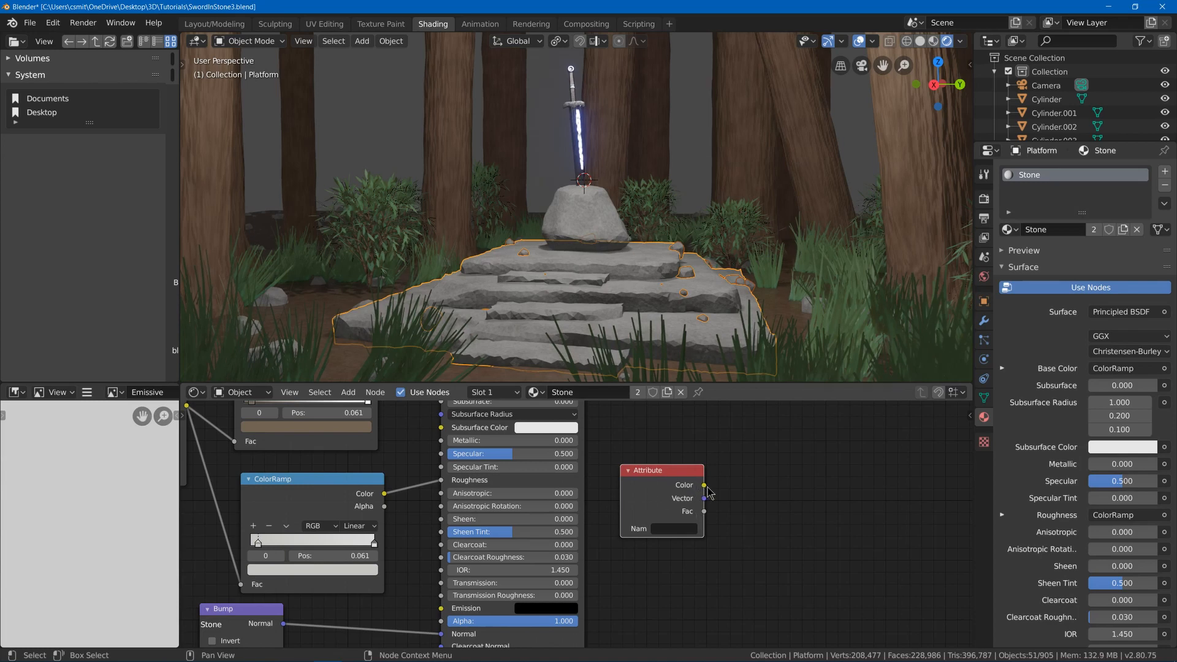
mouse_move(683, 541)
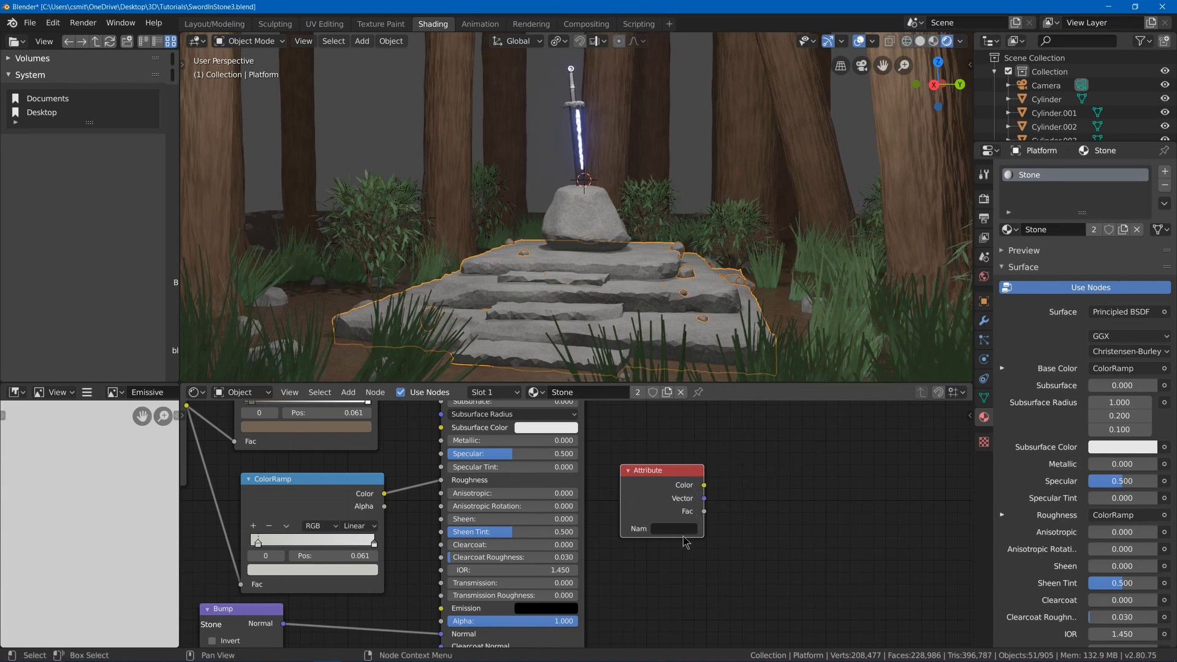
left_click(675, 528)
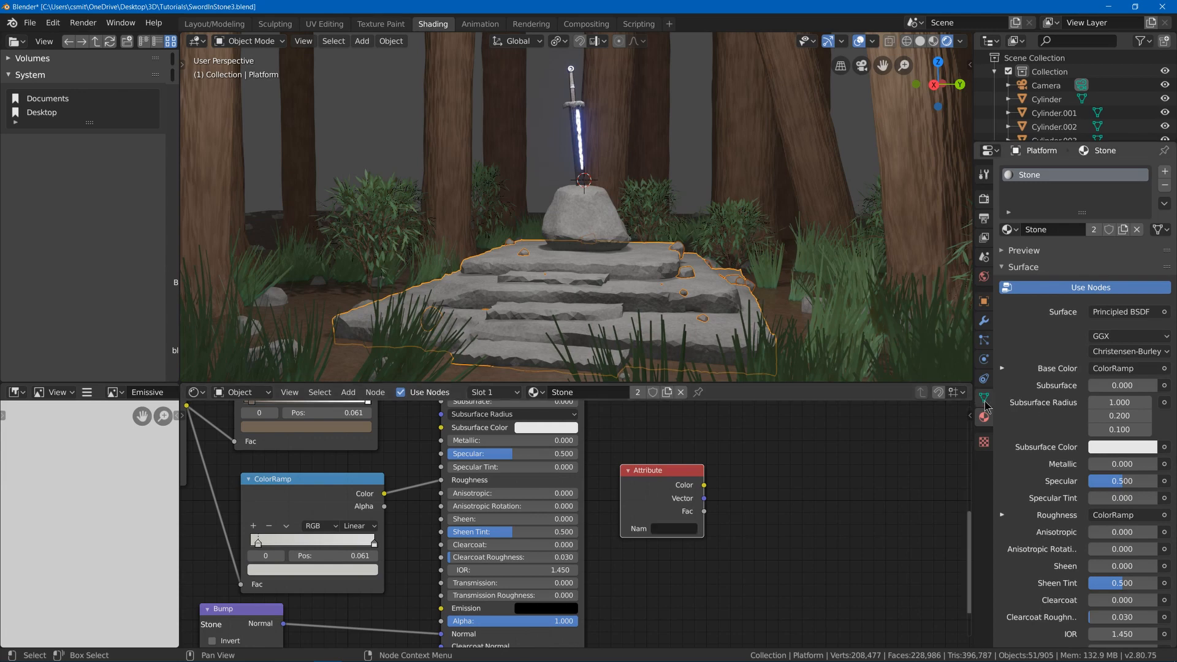
Confirm the vertex colour layer is named Col and enter Col as the Attribute node's name.
left_click(983, 397)
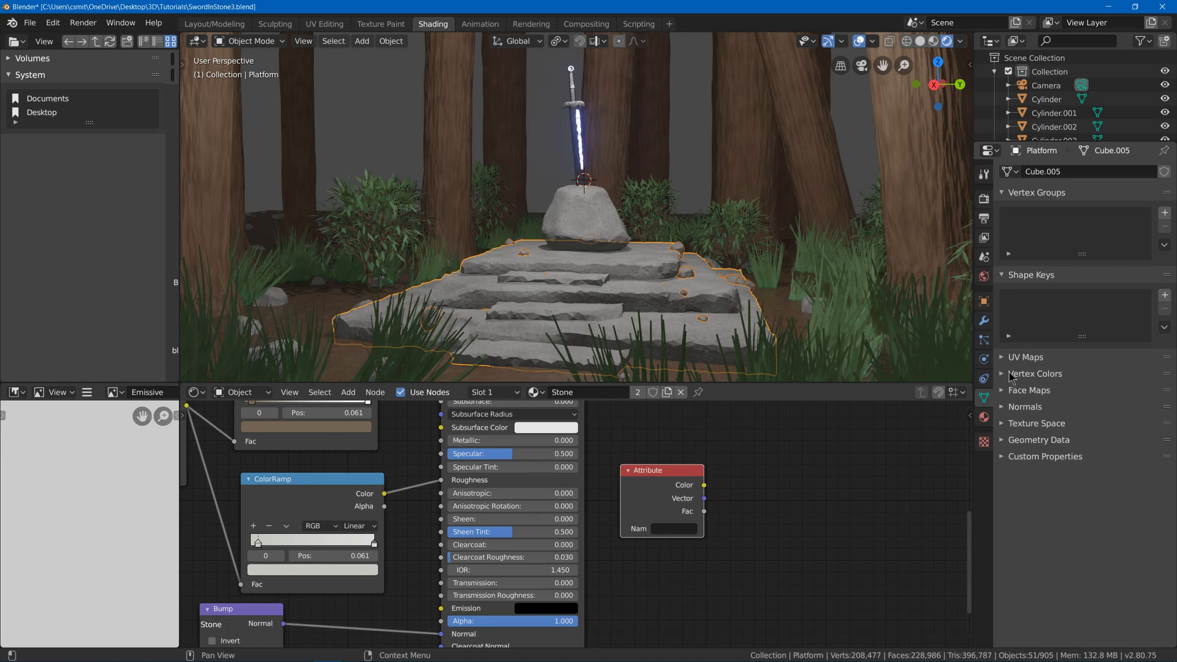
left_click(1035, 373)
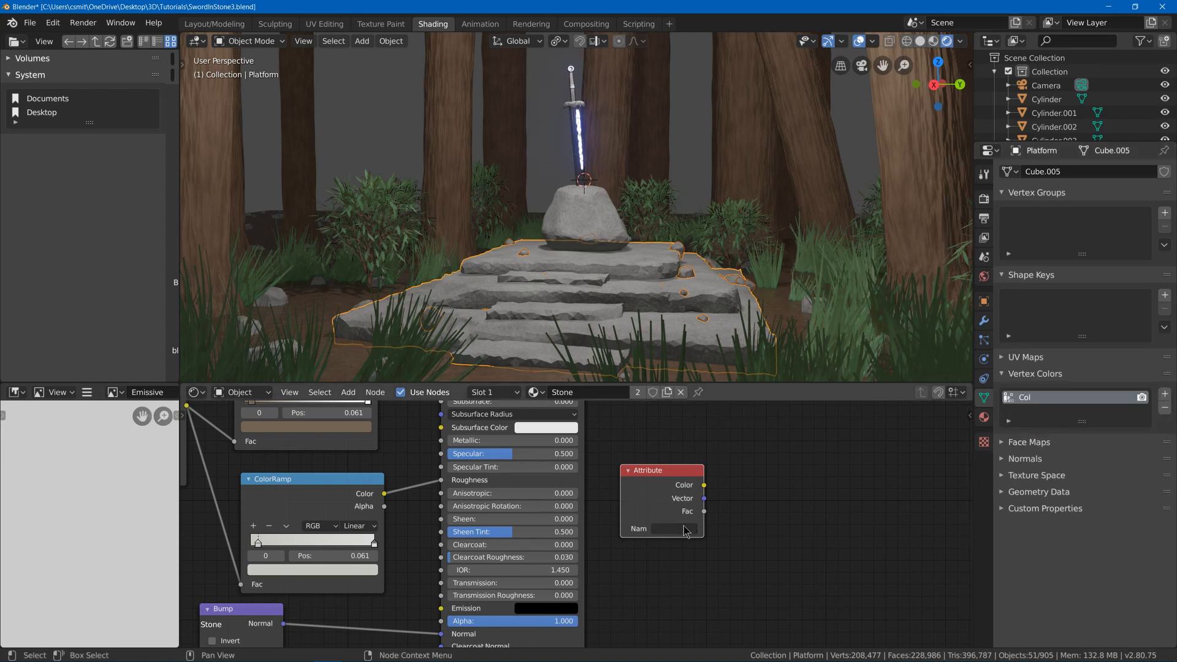
left_click(670, 528)
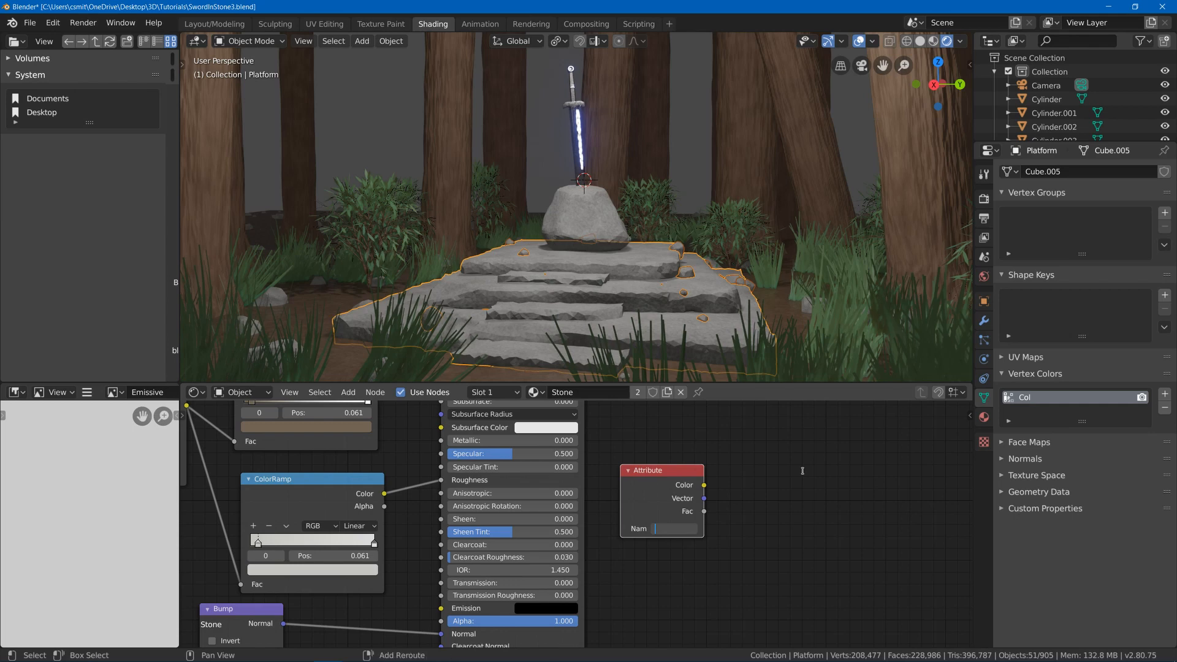
type("Col")
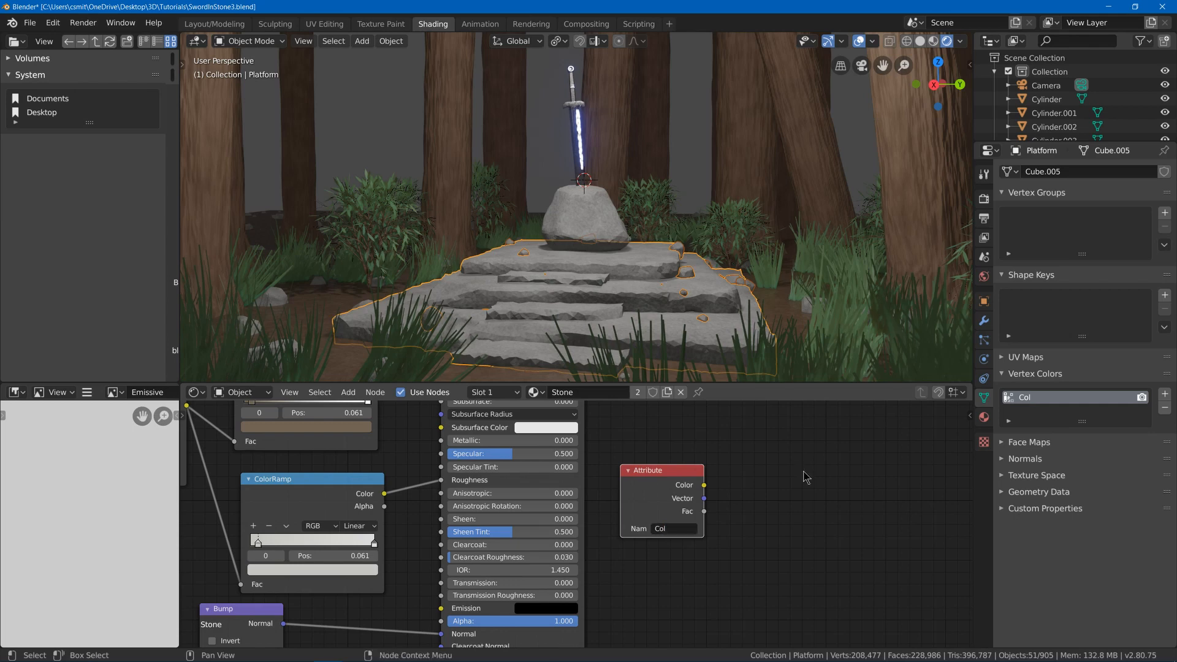
scroll("down", 3)
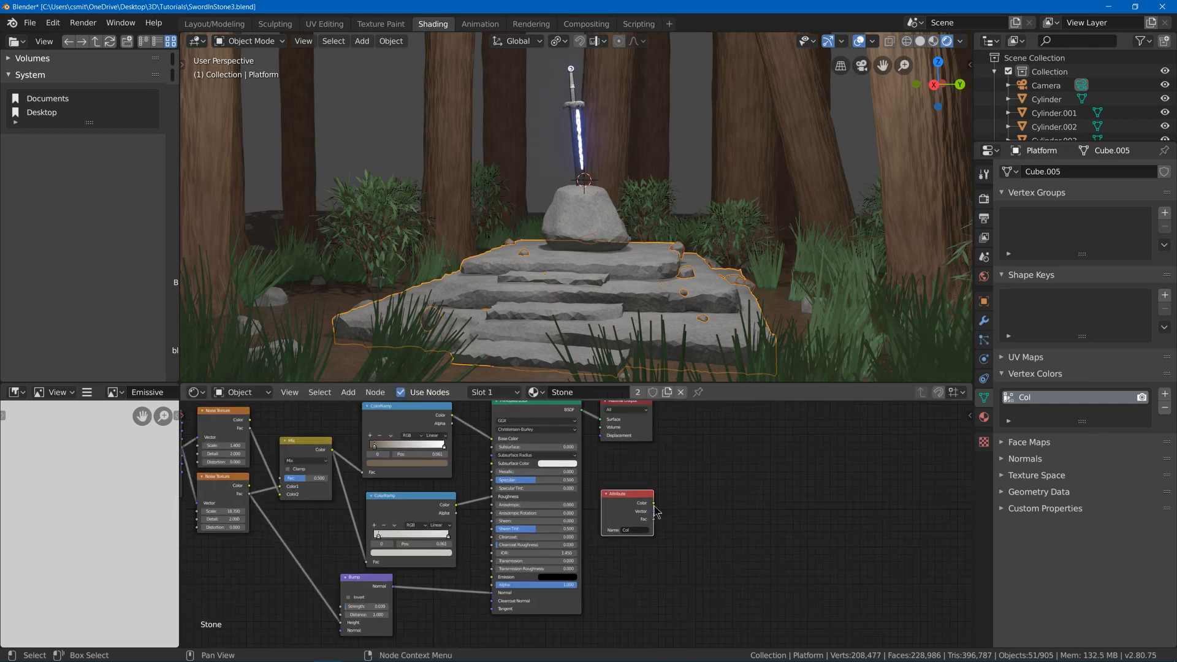
Add a MixRGB node to blend the Col vertex colours into the stone colour ramp.
left_click(347, 392)
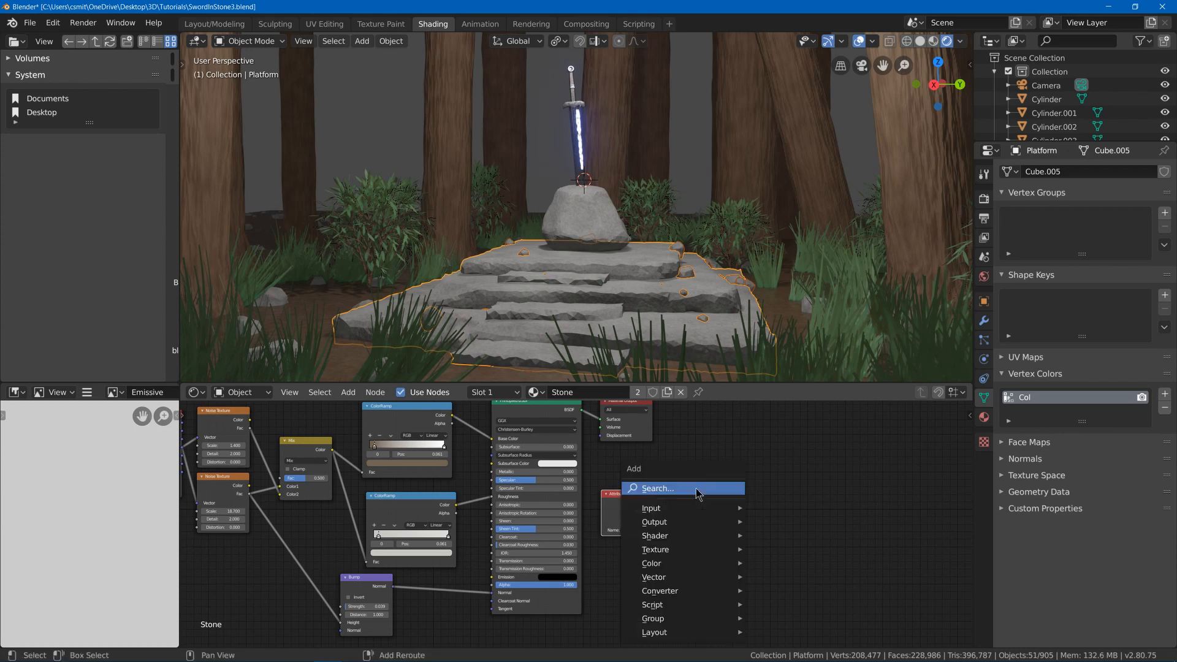
type("mixg")
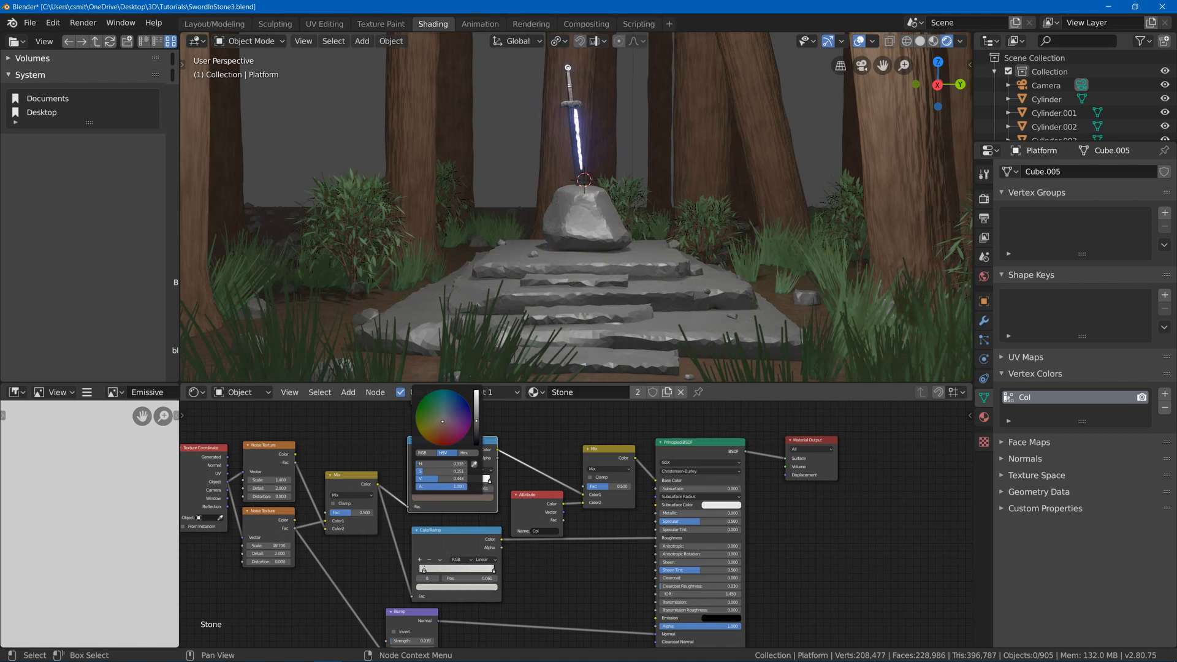
Set the upper ColorRamp's colour stop to pure white.
left_click(592, 441)
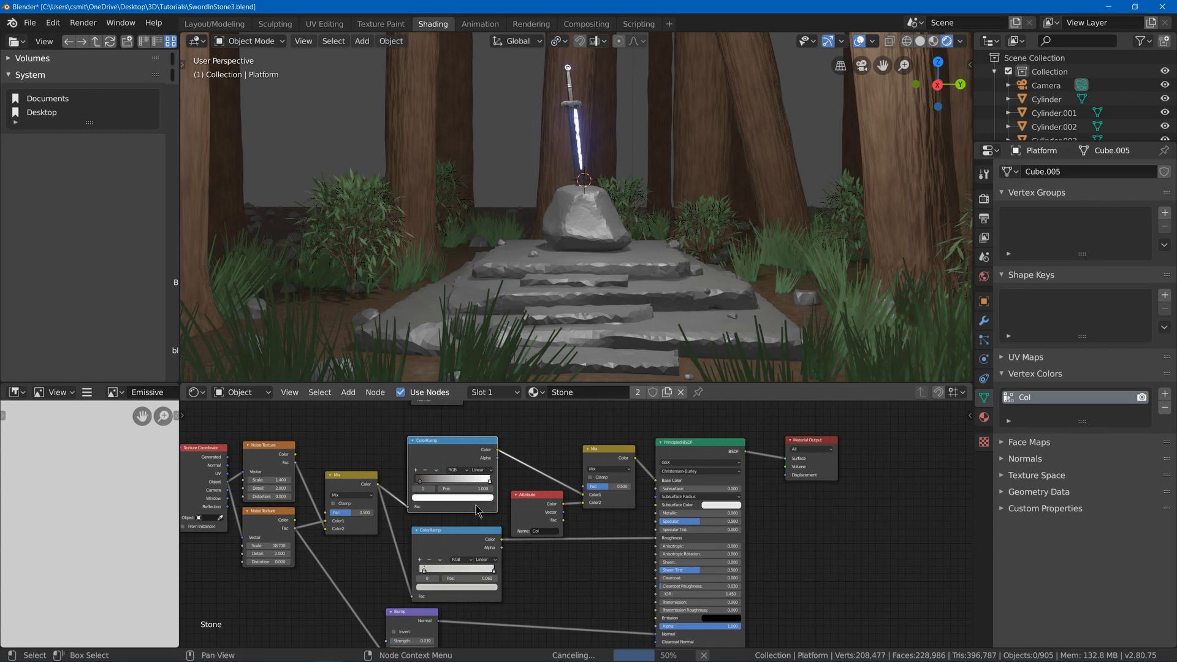
left_click(452, 496)
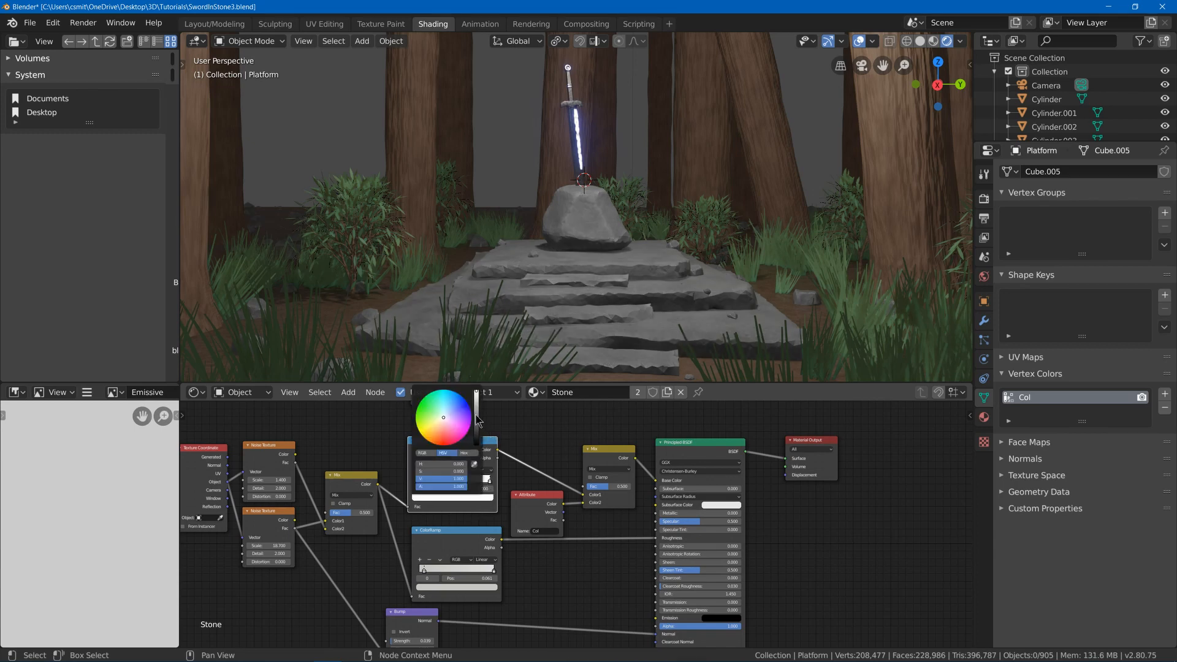